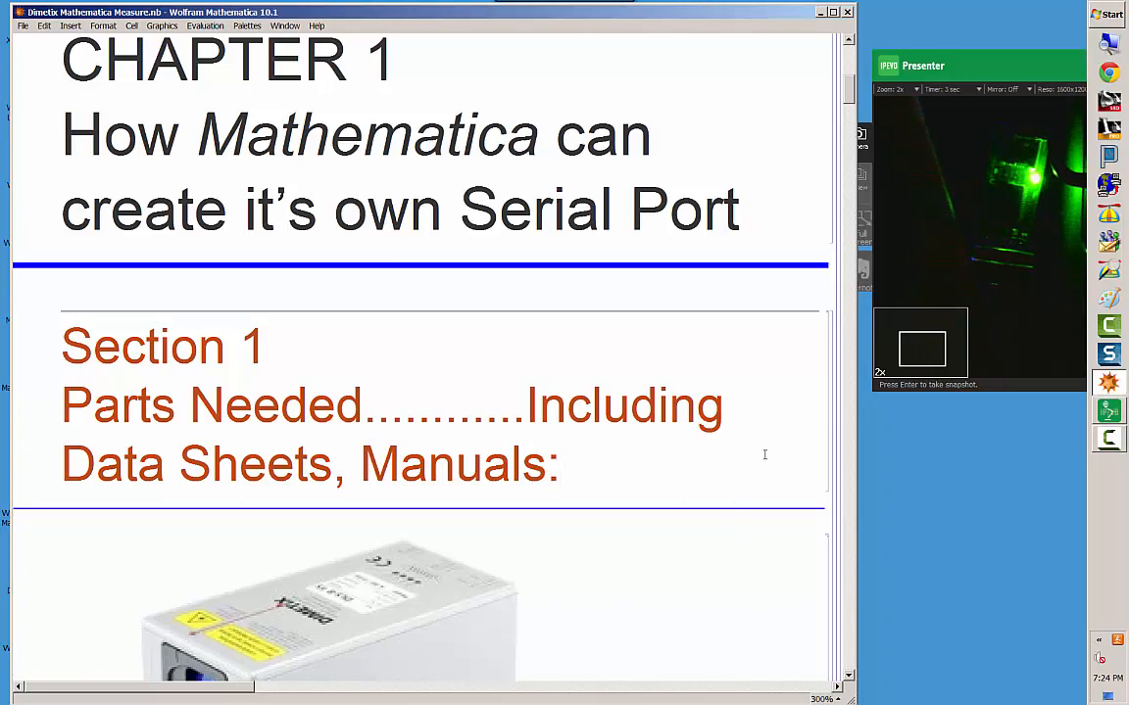
# - Scroll past the Chapter 1 title to Section 1's parts list with the Dimetix laser
pyautogui.scroll(-3)
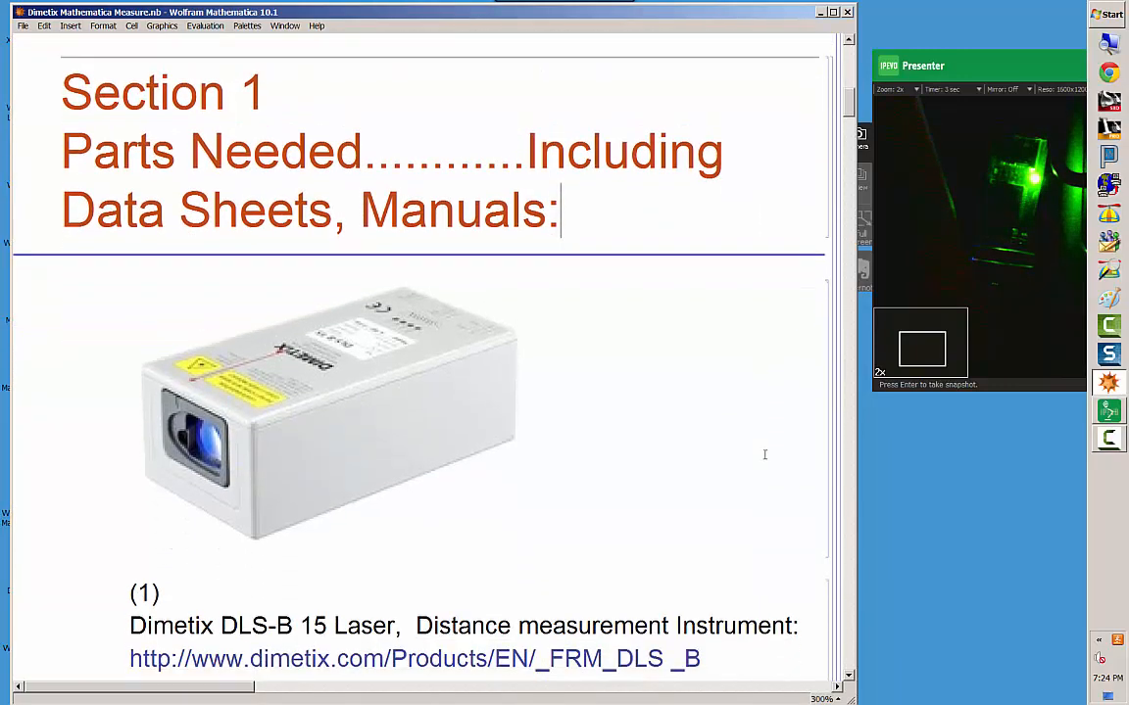
pyautogui.scroll(-3)
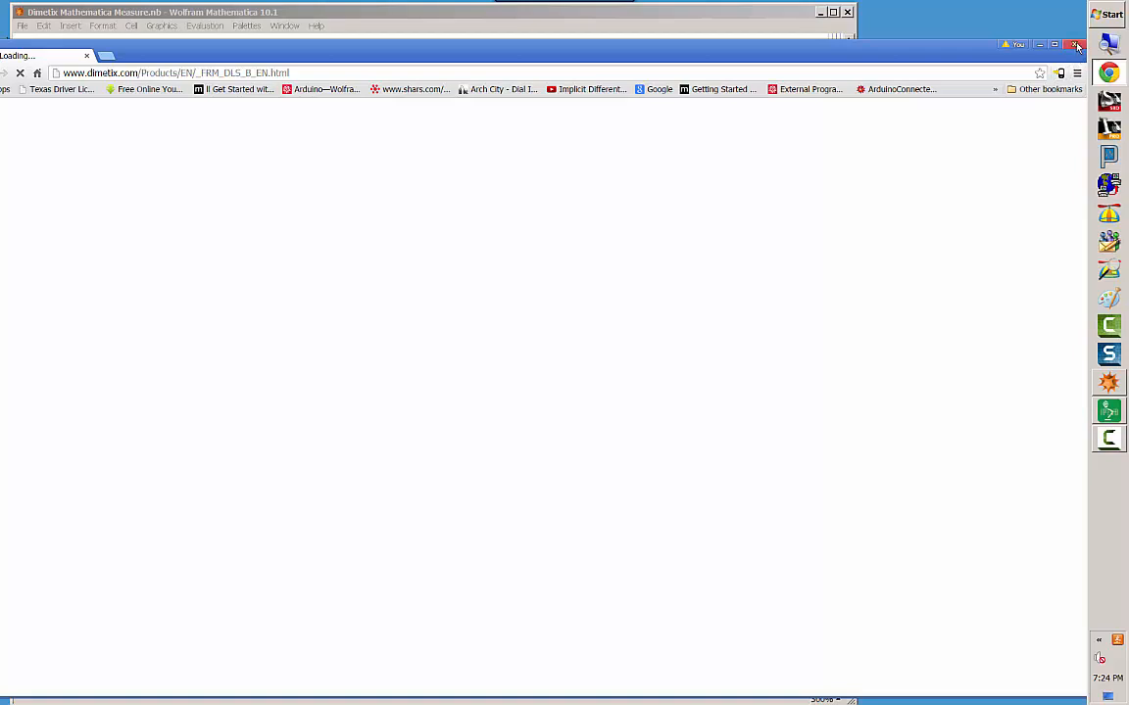
pyautogui.moveTo(1078, 45)
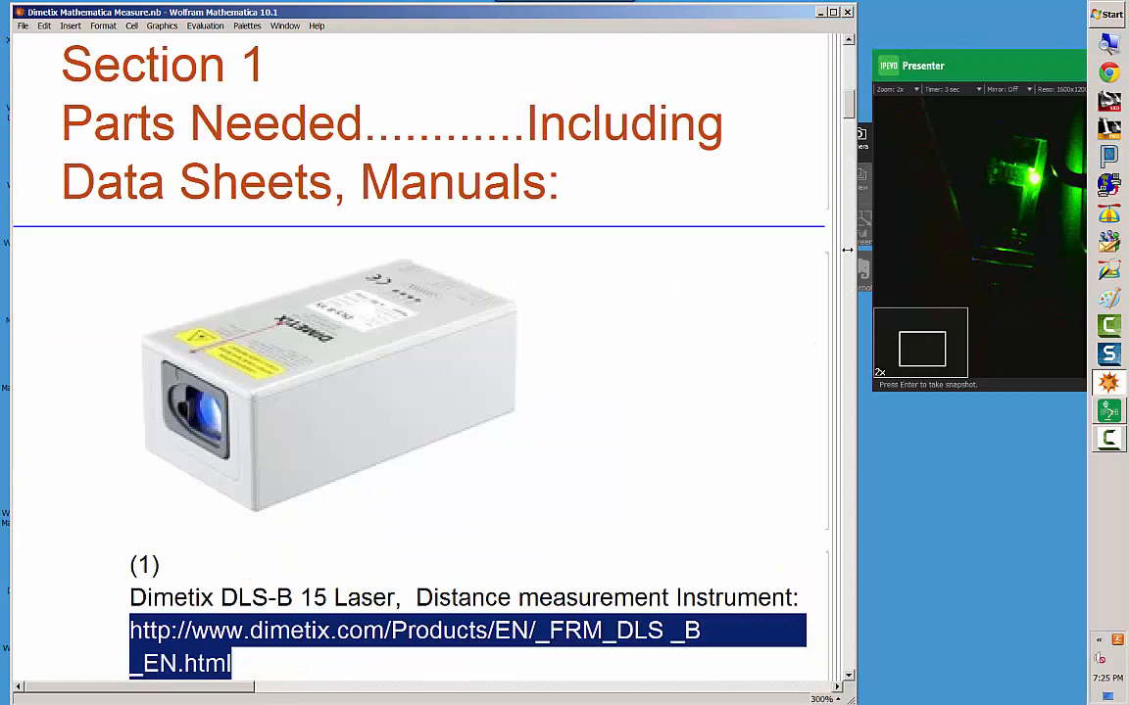
# - Scroll through item (1) to read the laser's COM1 settings and command notes
pyautogui.scroll(-3)
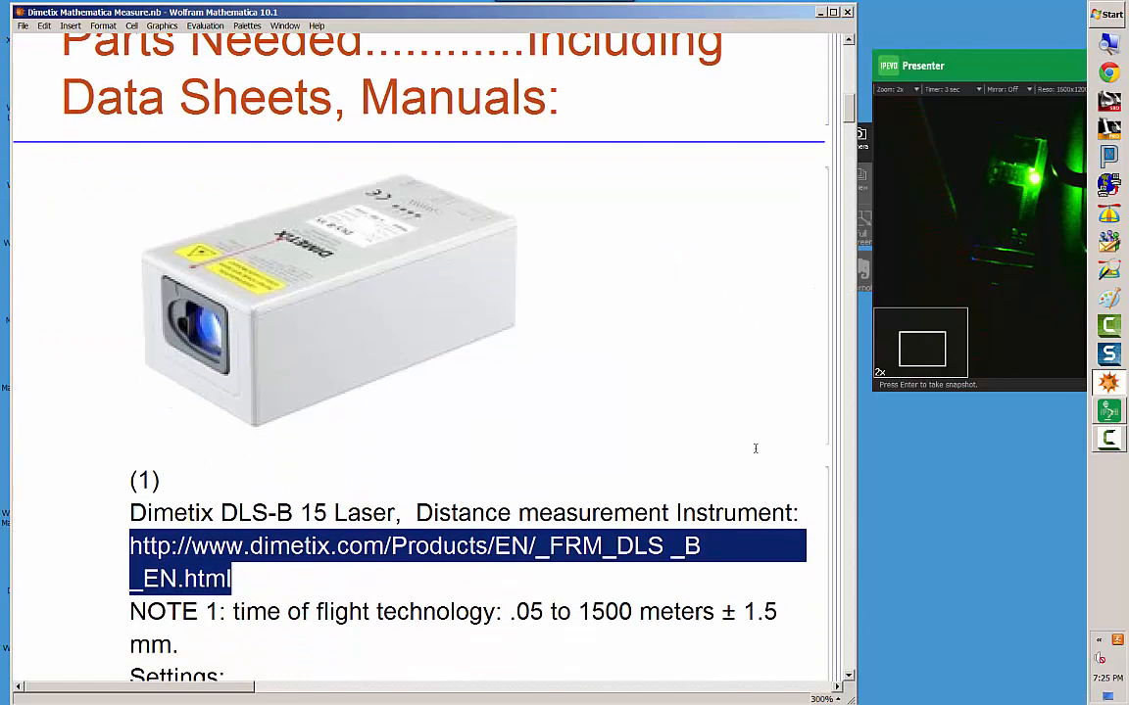
pyautogui.scroll(-3)
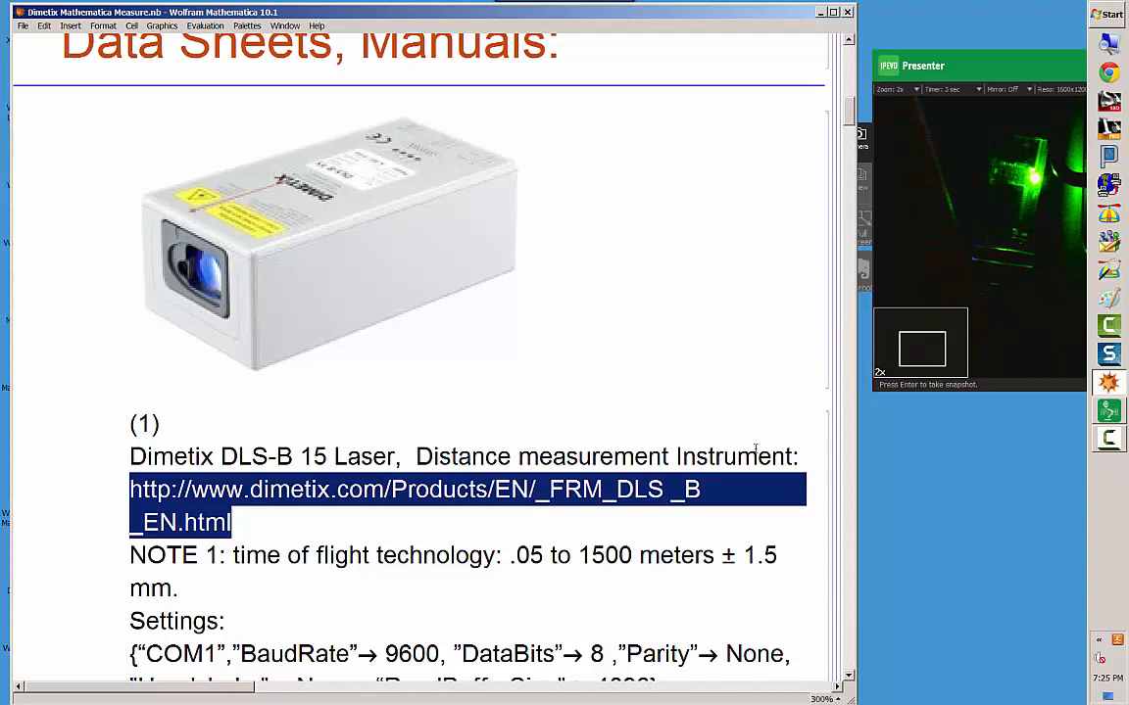
pyautogui.moveTo(790, 276)
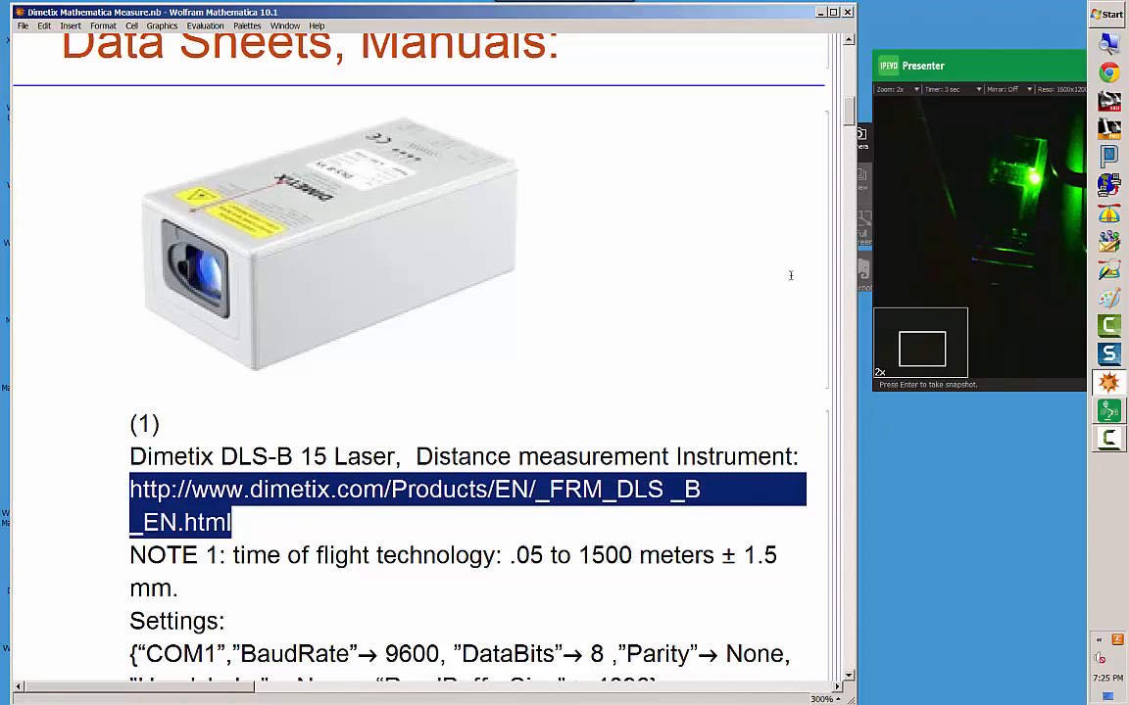
pyautogui.moveTo(773, 151)
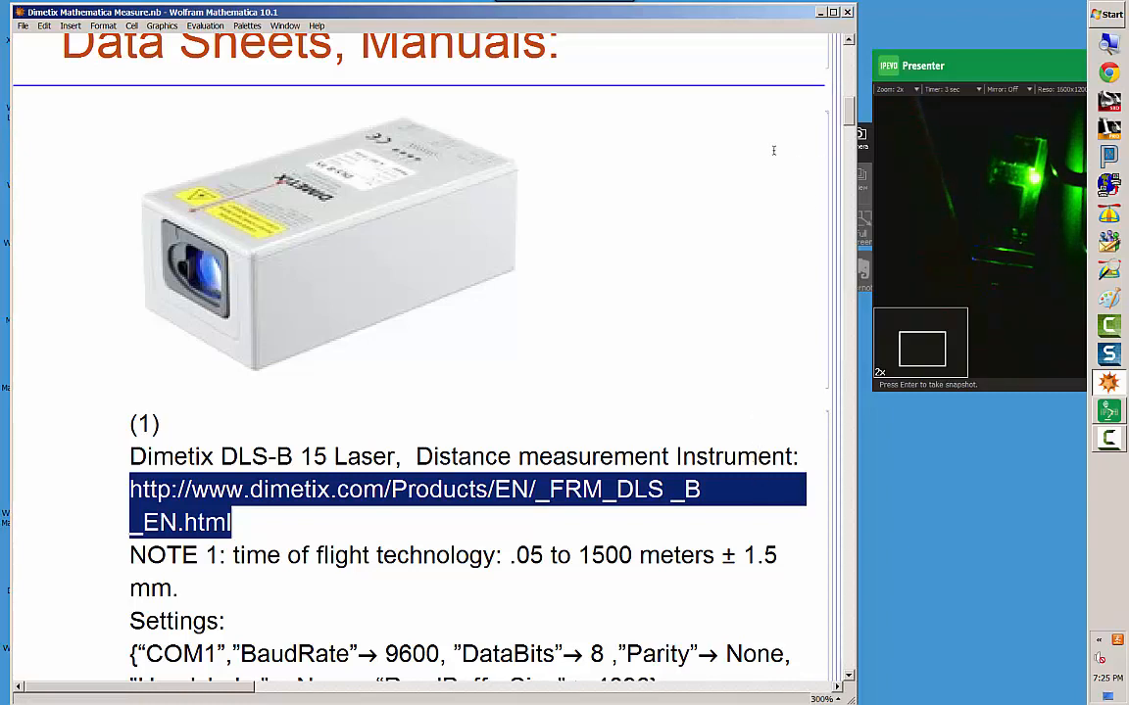
pyautogui.scroll(-3)
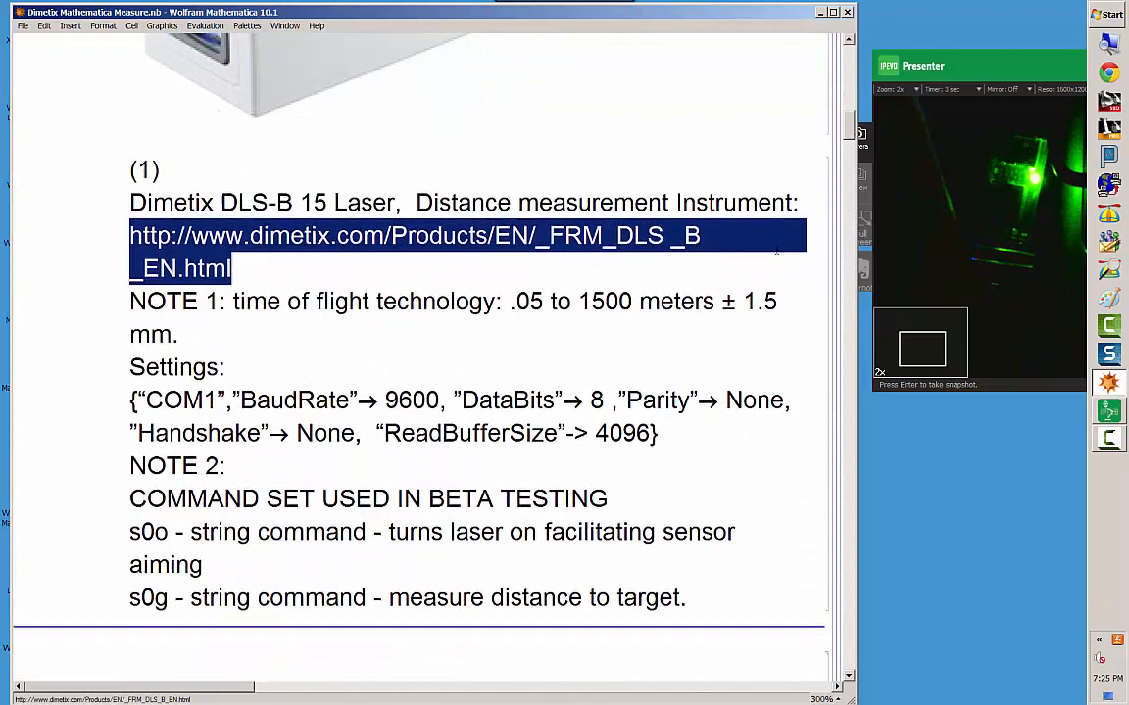
pyautogui.scroll(-3)
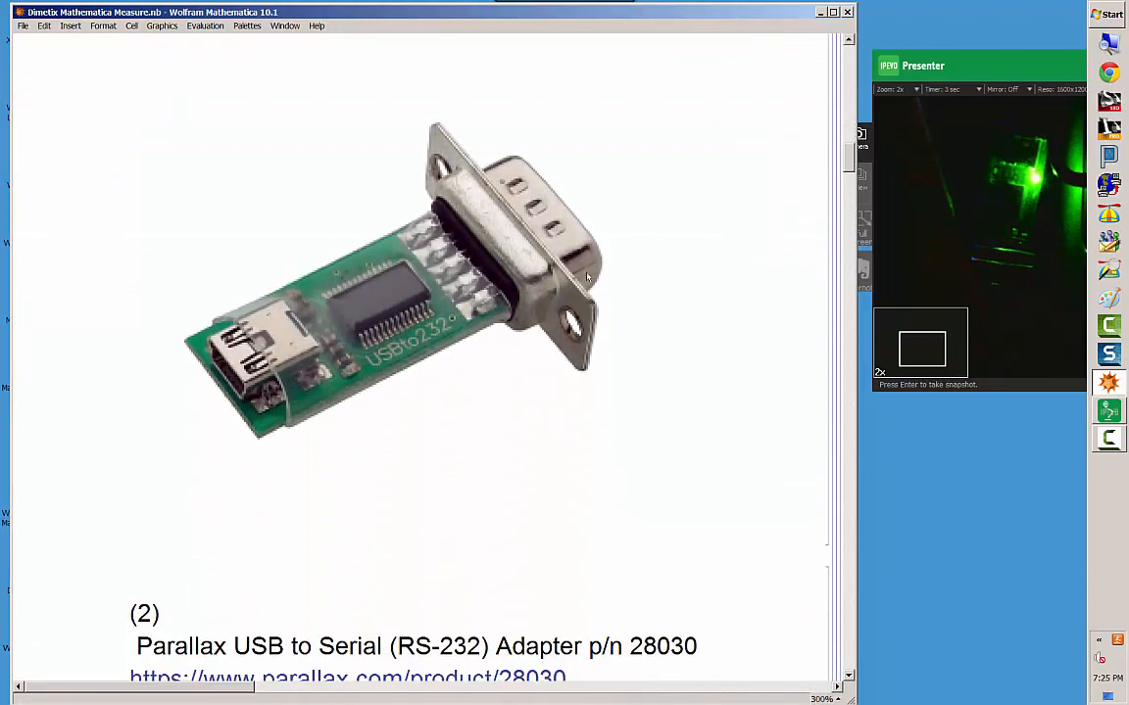
pyautogui.moveTo(566, 255)
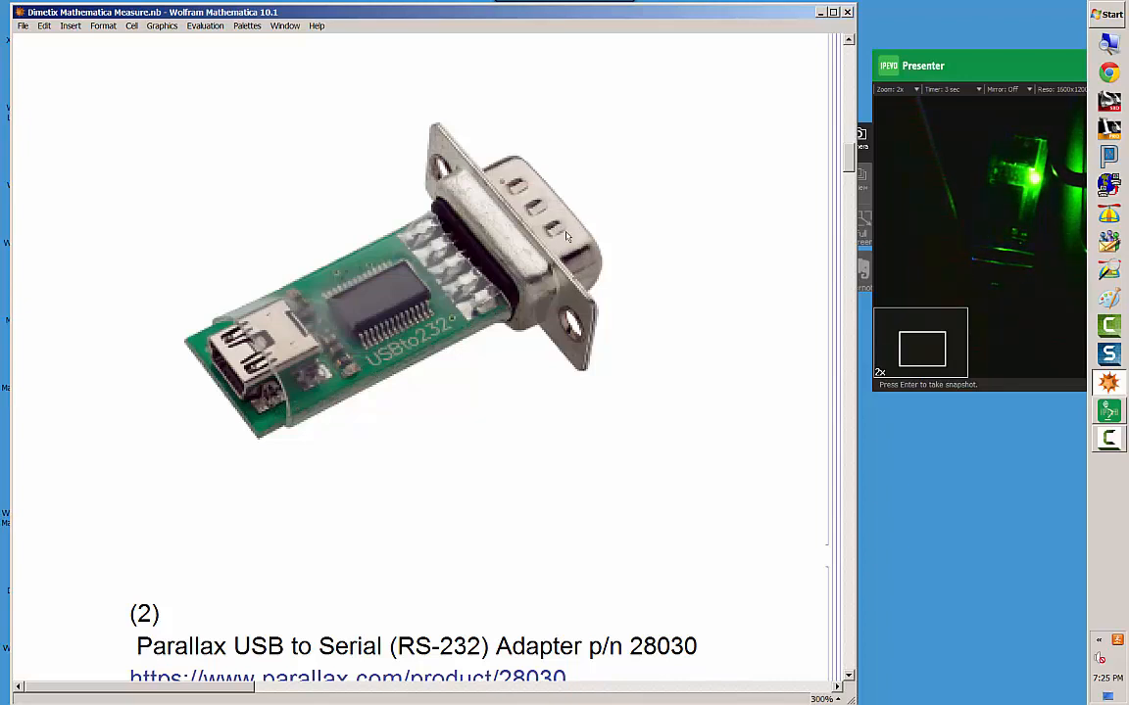
pyautogui.moveTo(549, 247)
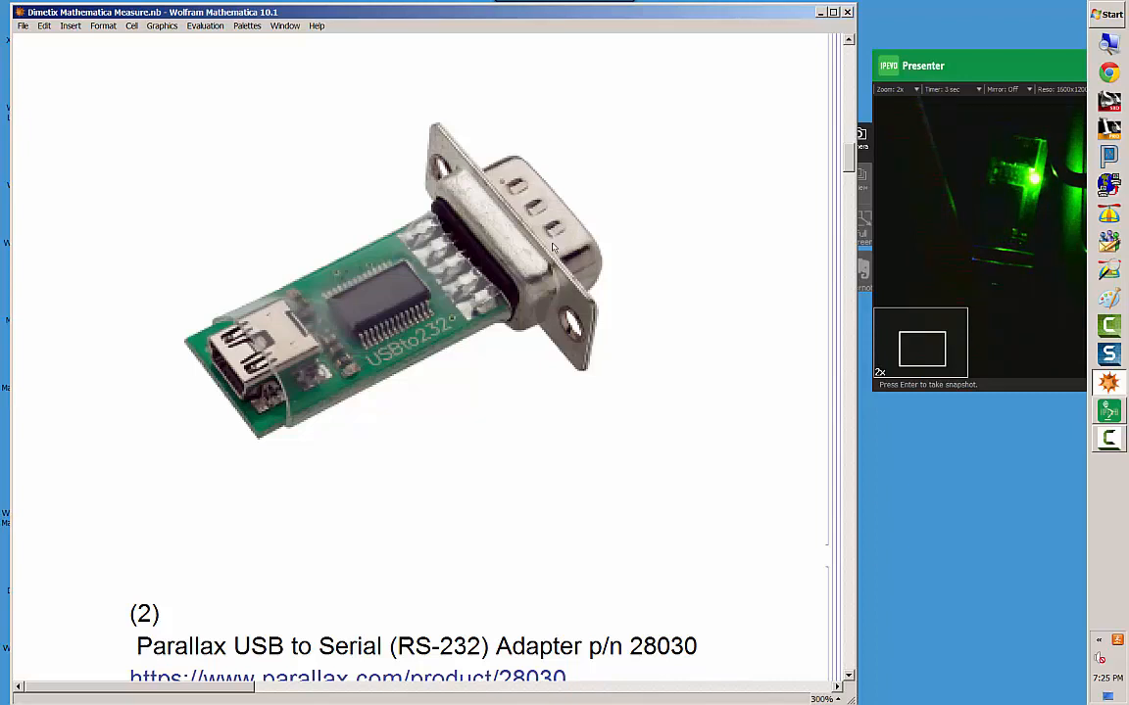
pyautogui.moveTo(302, 447)
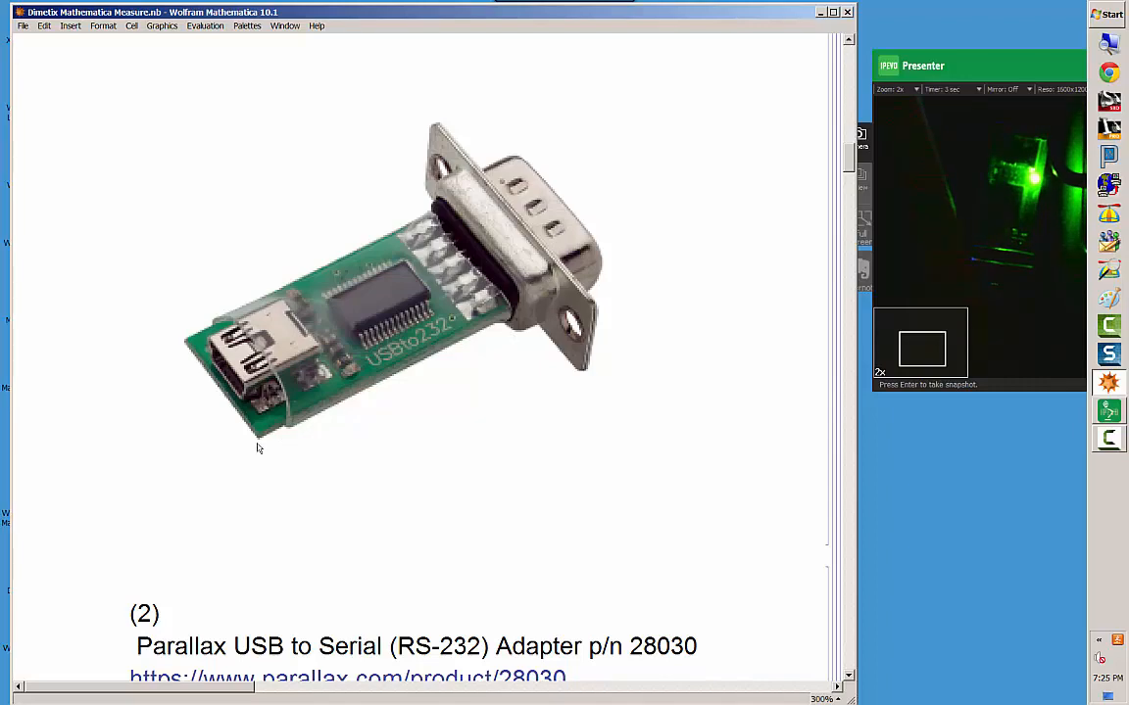
# - Scroll to item (2), the Parallax USB to RS-232 adapter, and its COM1 settings
pyautogui.scroll(-3)
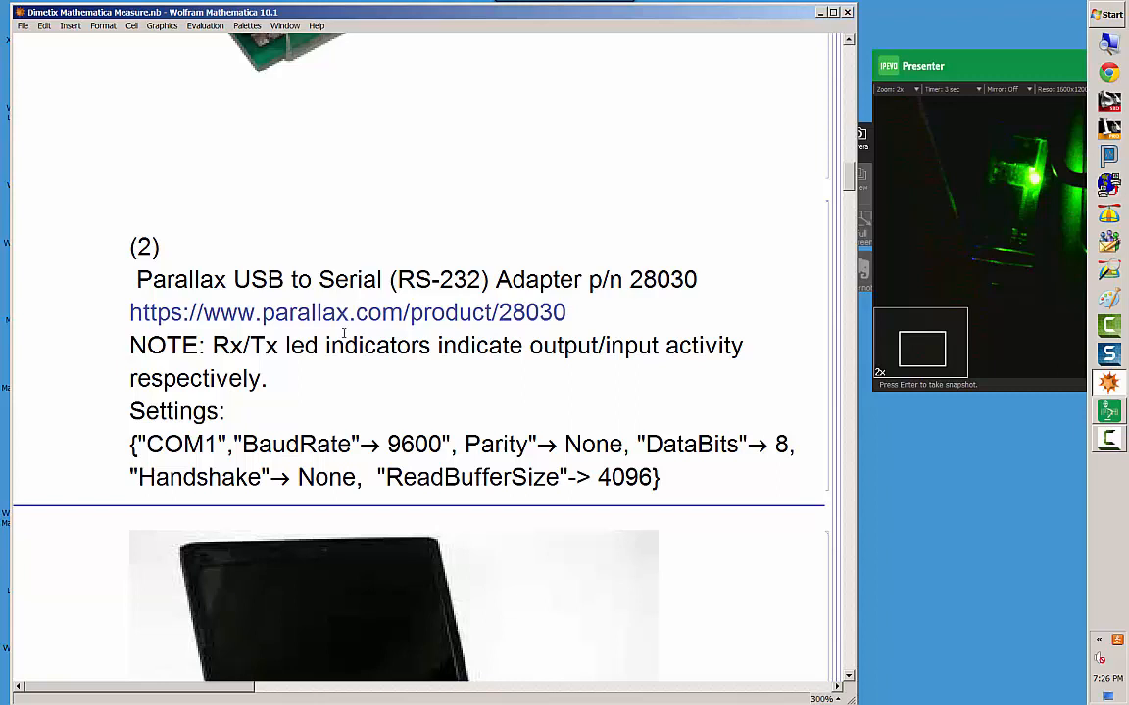
pyautogui.moveTo(310, 331)
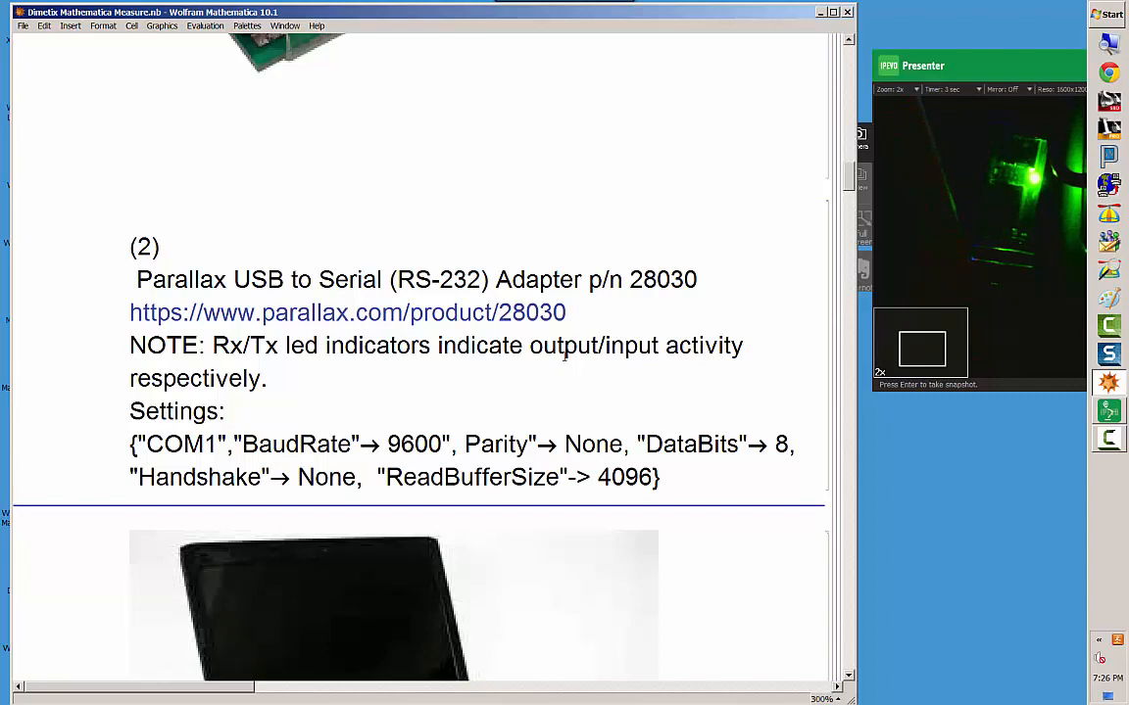
# - Scroll past item (3)'s laptop specs to the DeviceOpen[] section heading
pyautogui.scroll(-3)
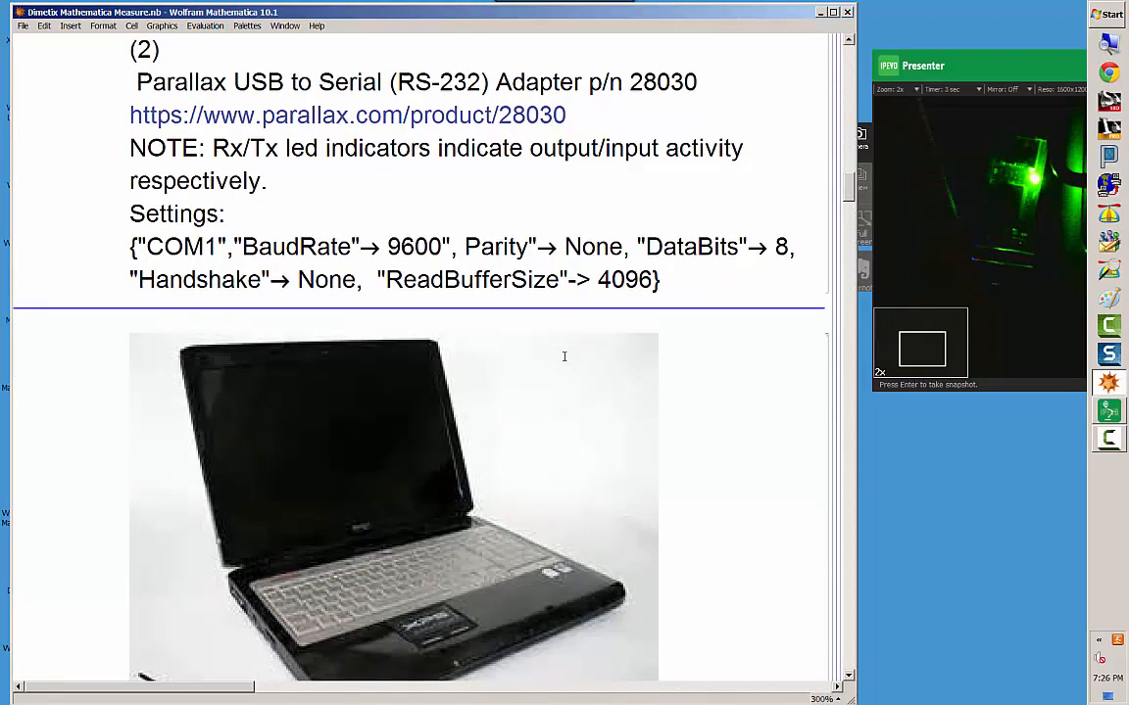
pyautogui.scroll(-3)
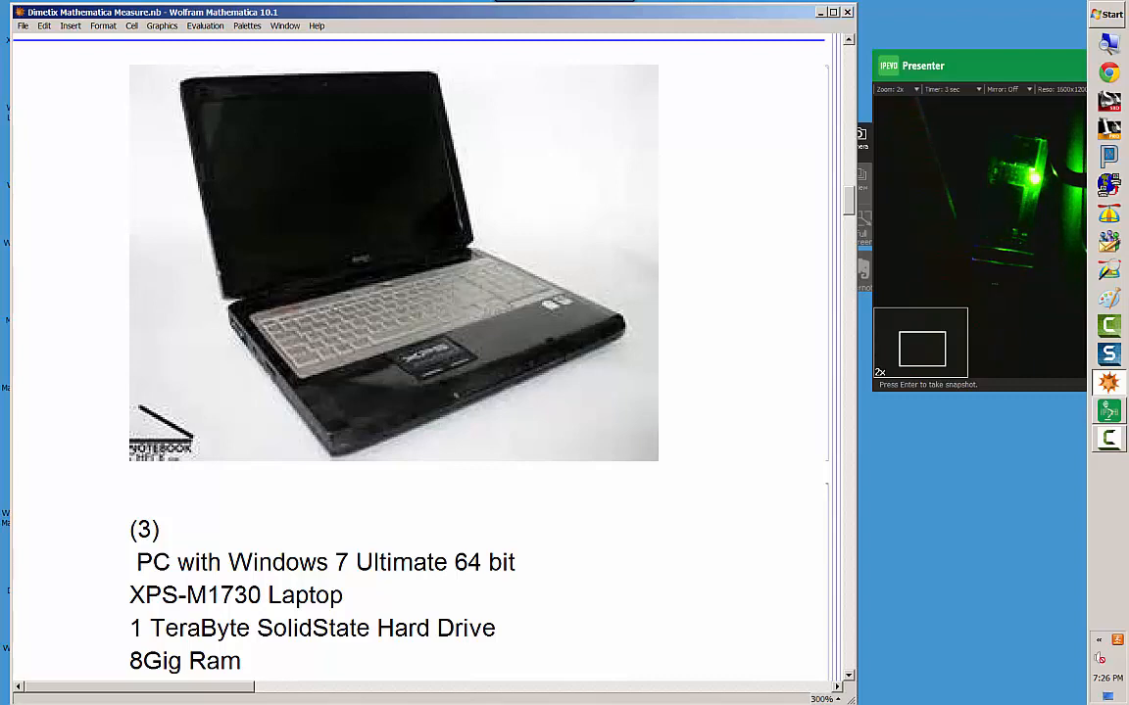
pyautogui.scroll(-3)
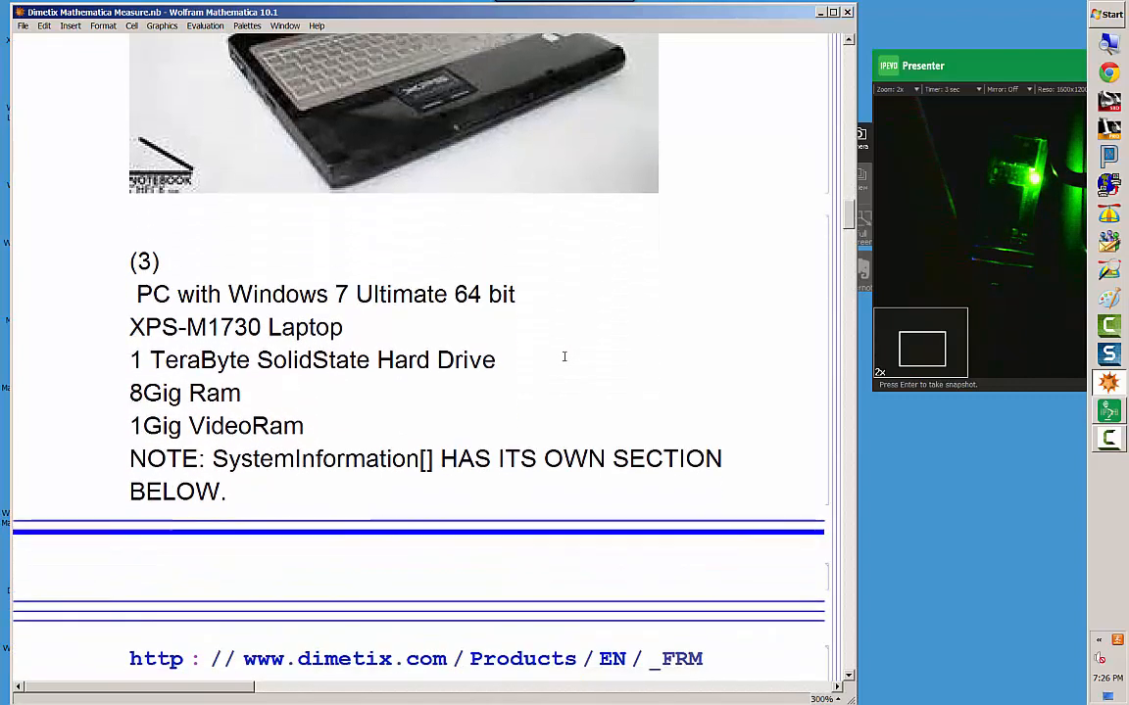
pyautogui.scroll(-3)
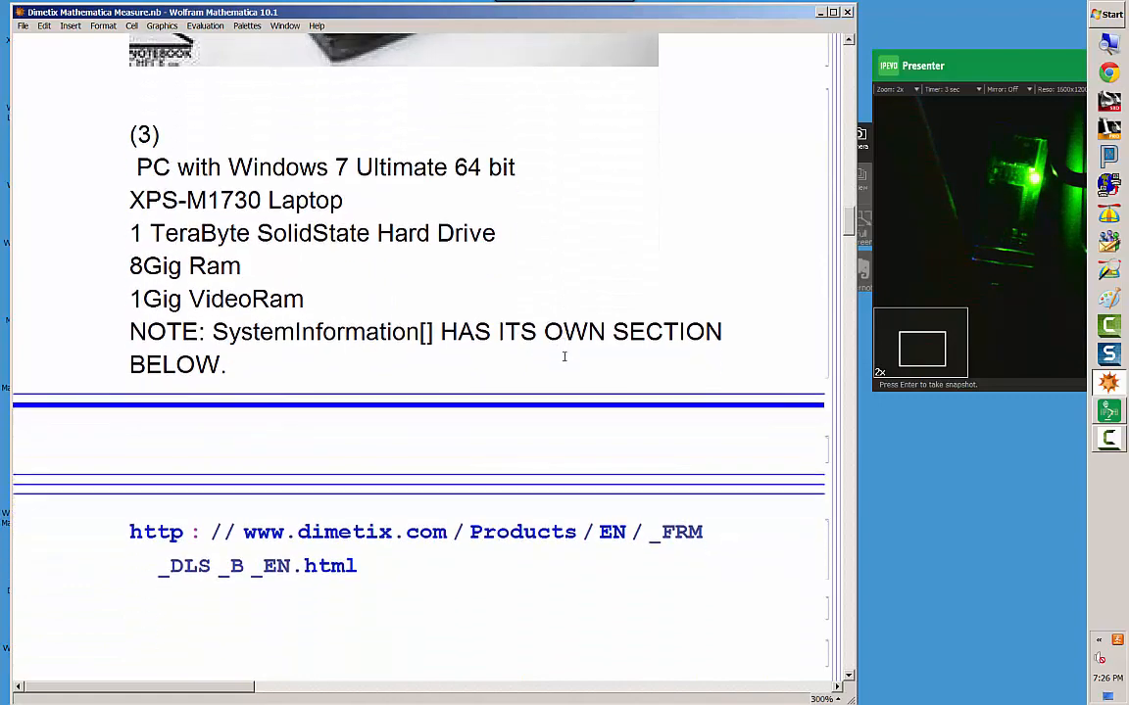
pyautogui.scroll(-3)
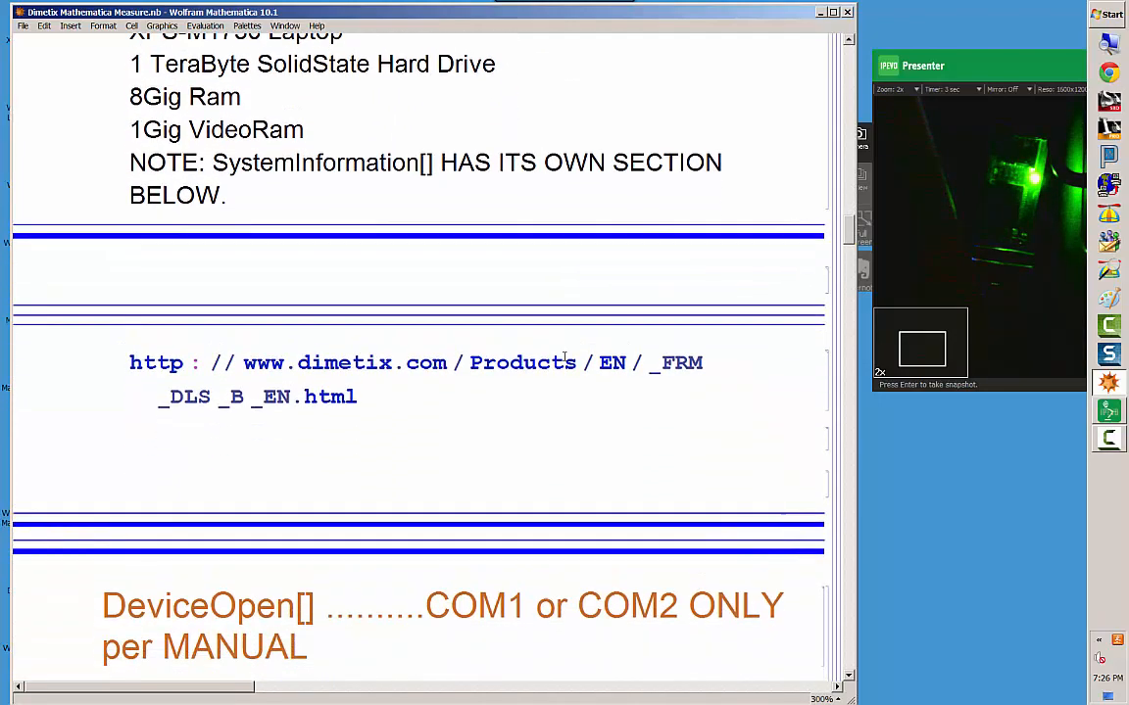
pyautogui.scroll(-3)
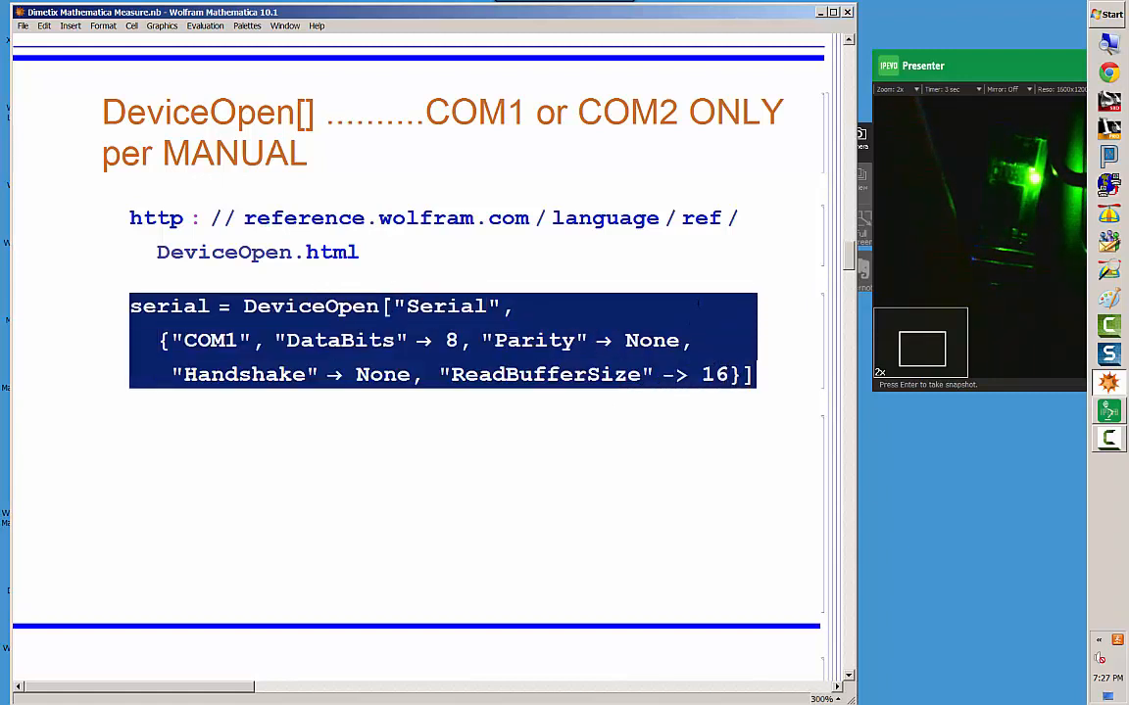
# - Place the cursor in the DeviceOpen input cell for COM1
pyautogui.click(763, 374)
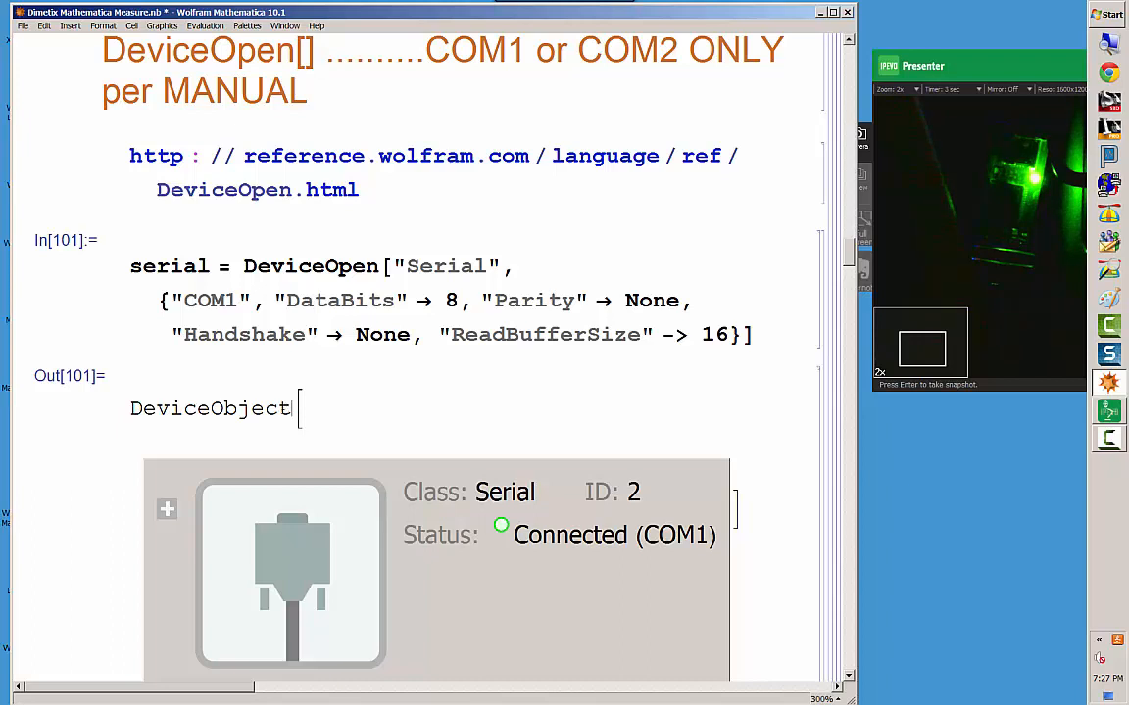
pyautogui.doubleClick(250, 408)
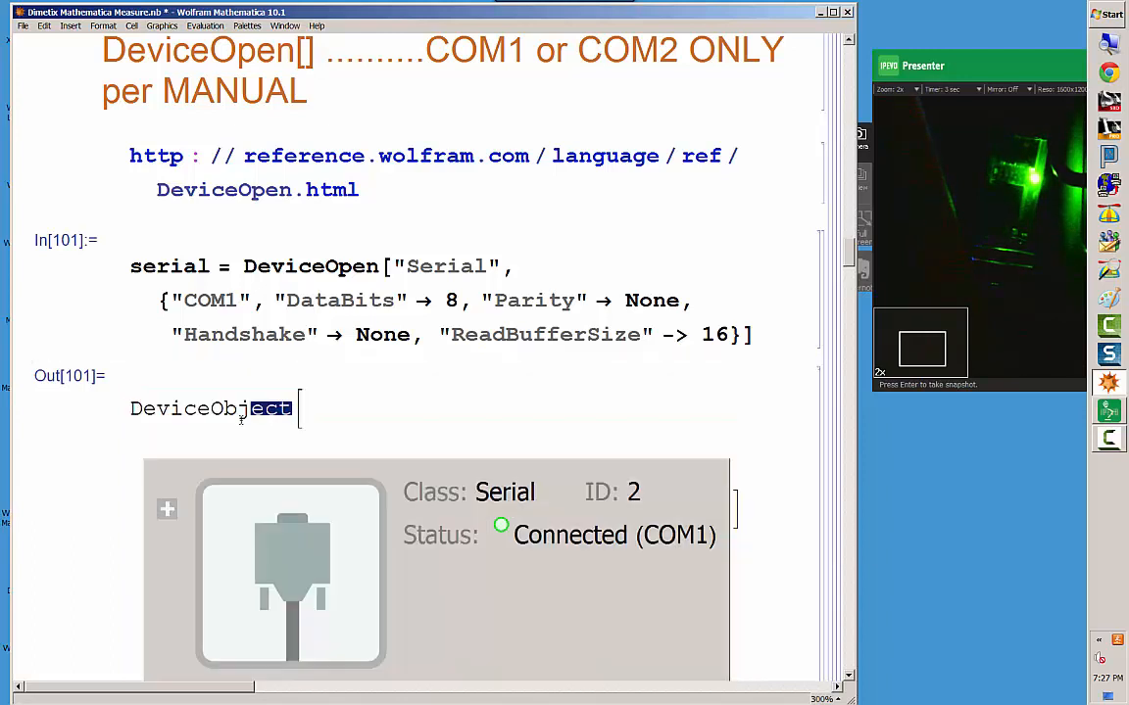
pyautogui.doubleClick(249, 409)
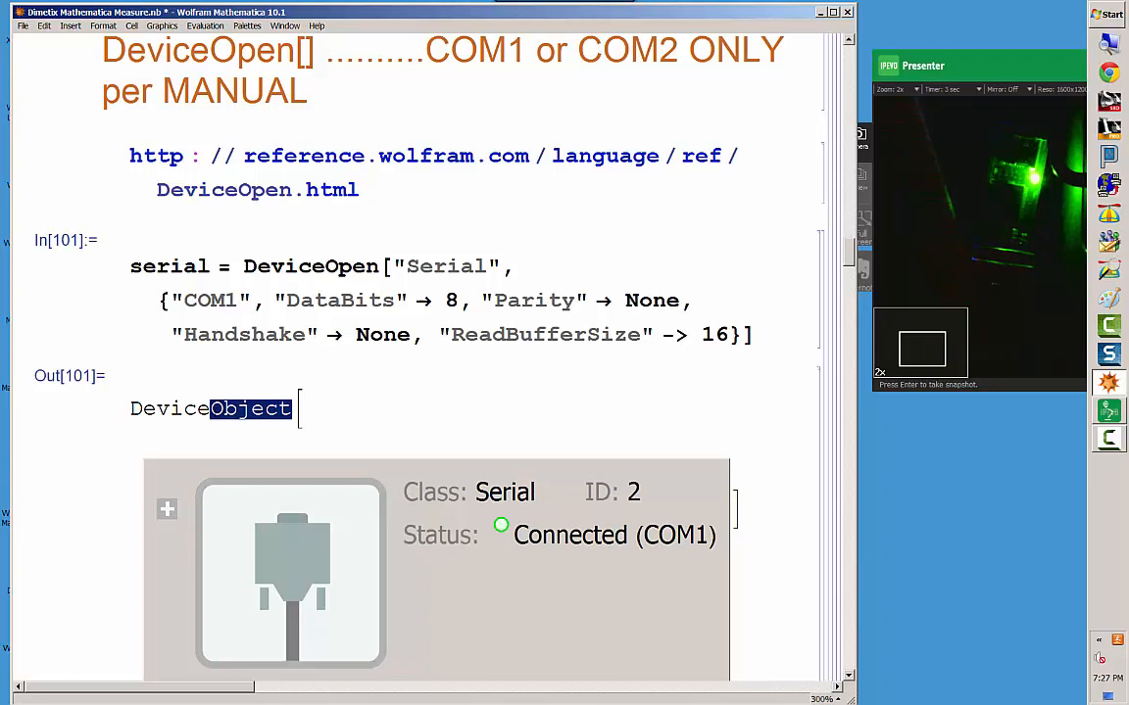
pyautogui.moveTo(260, 435)
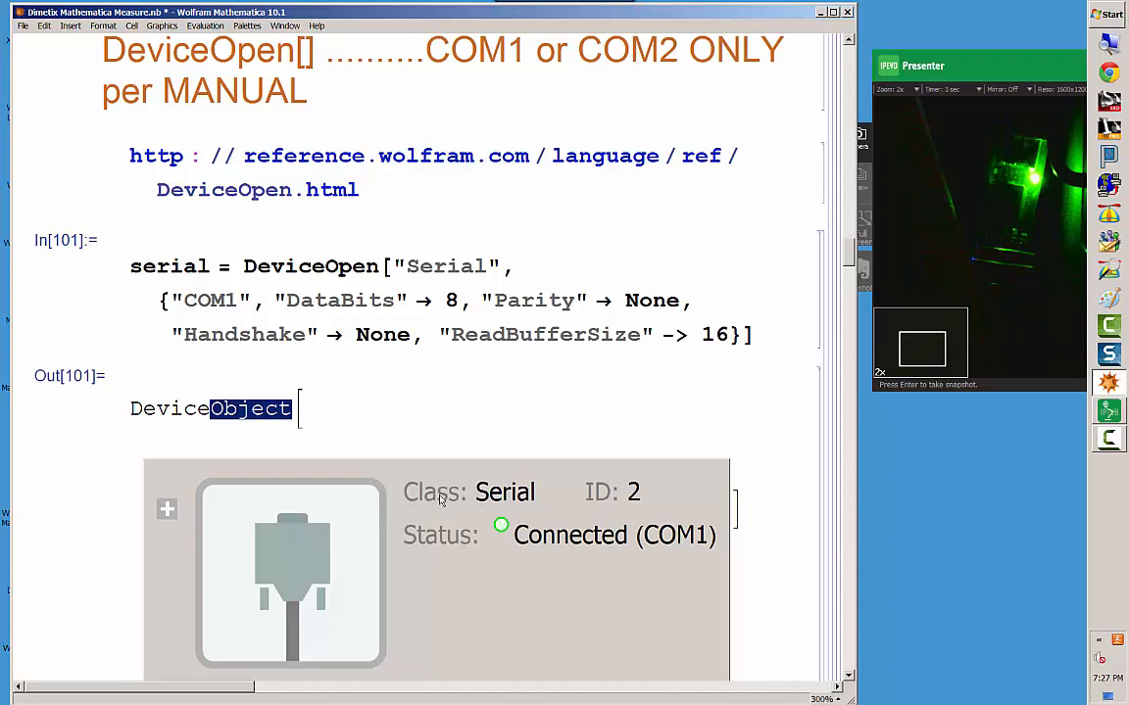
pyautogui.moveTo(542, 492)
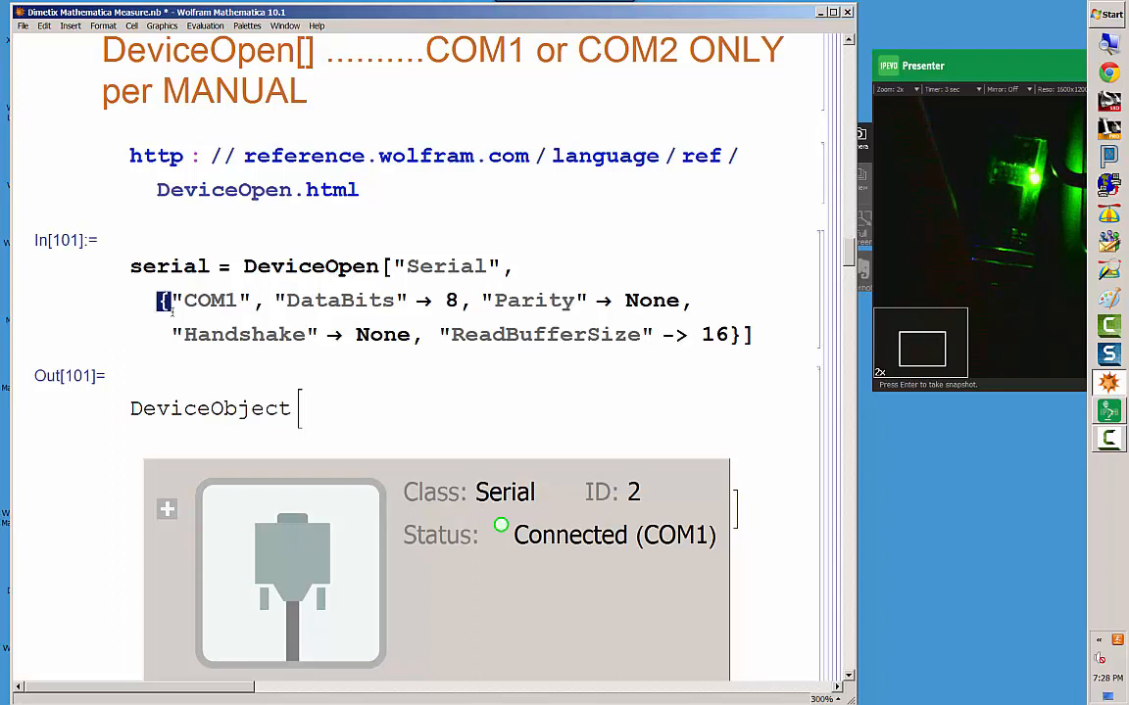
pyautogui.moveTo(162, 300); pyautogui.dragTo(754, 335)
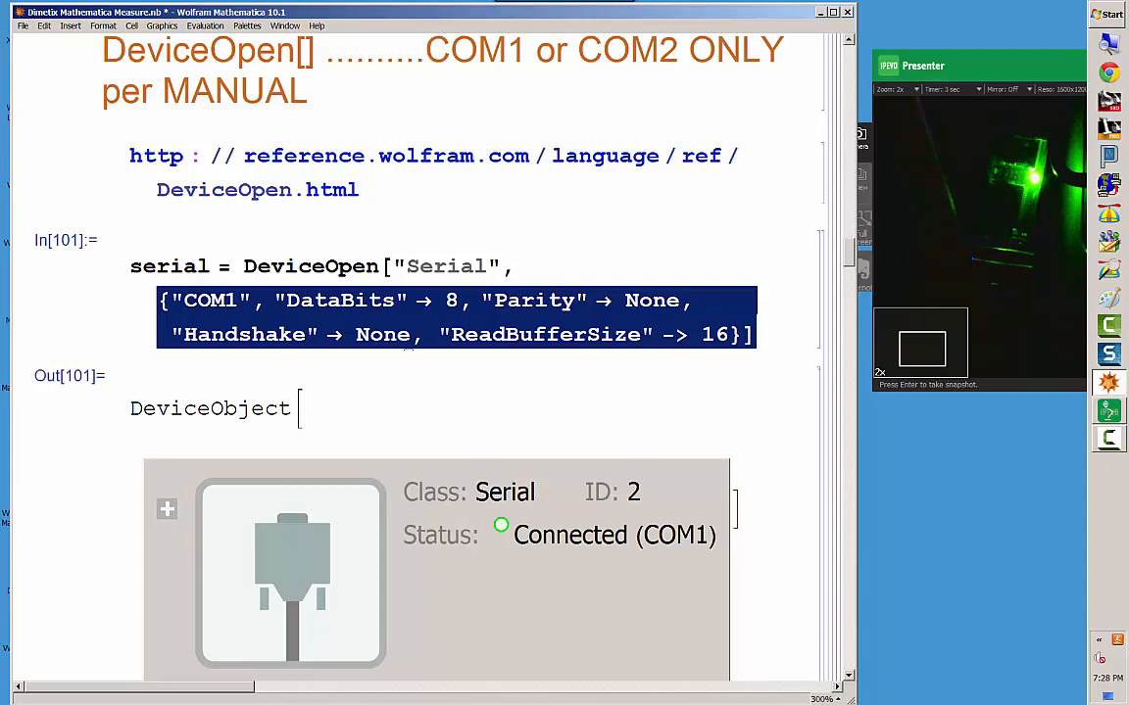
pyautogui.moveTo(377, 229)
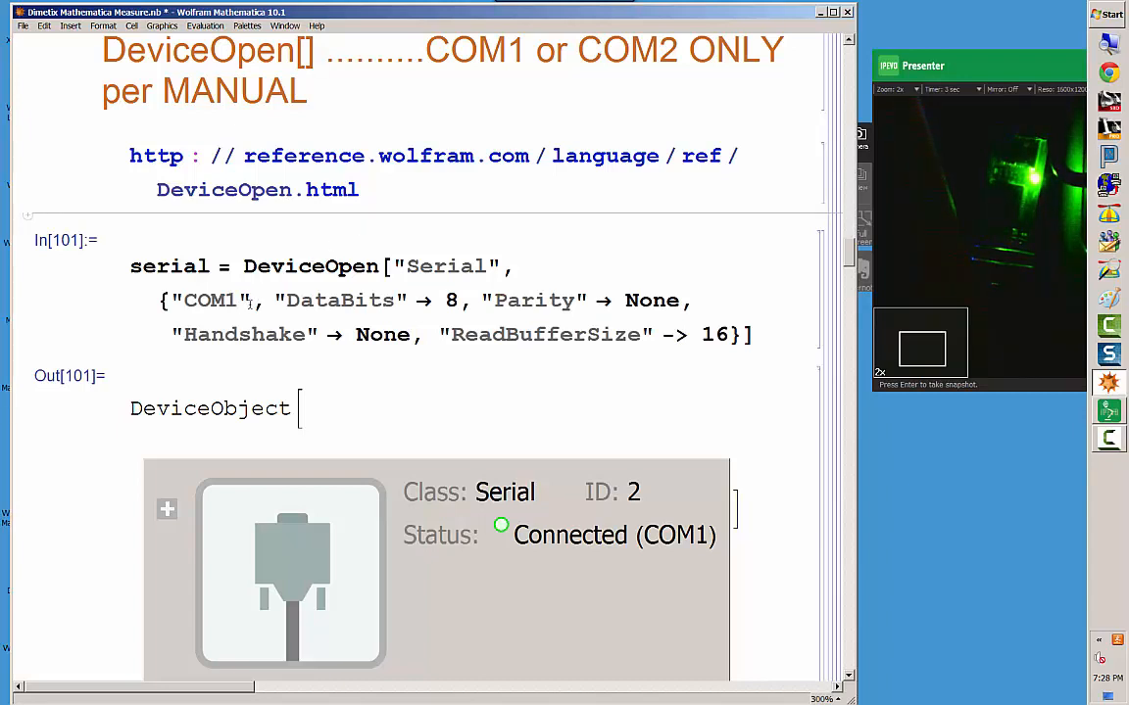
pyautogui.doubleClick(211, 300)
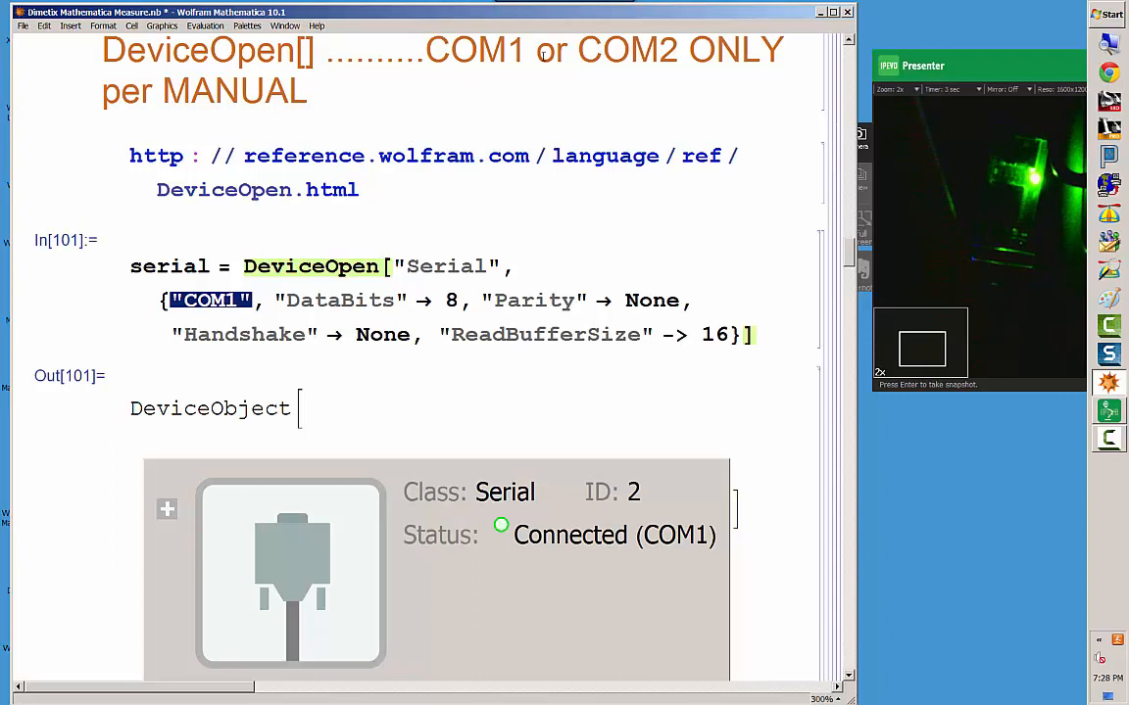
pyautogui.doubleClick(509, 50)
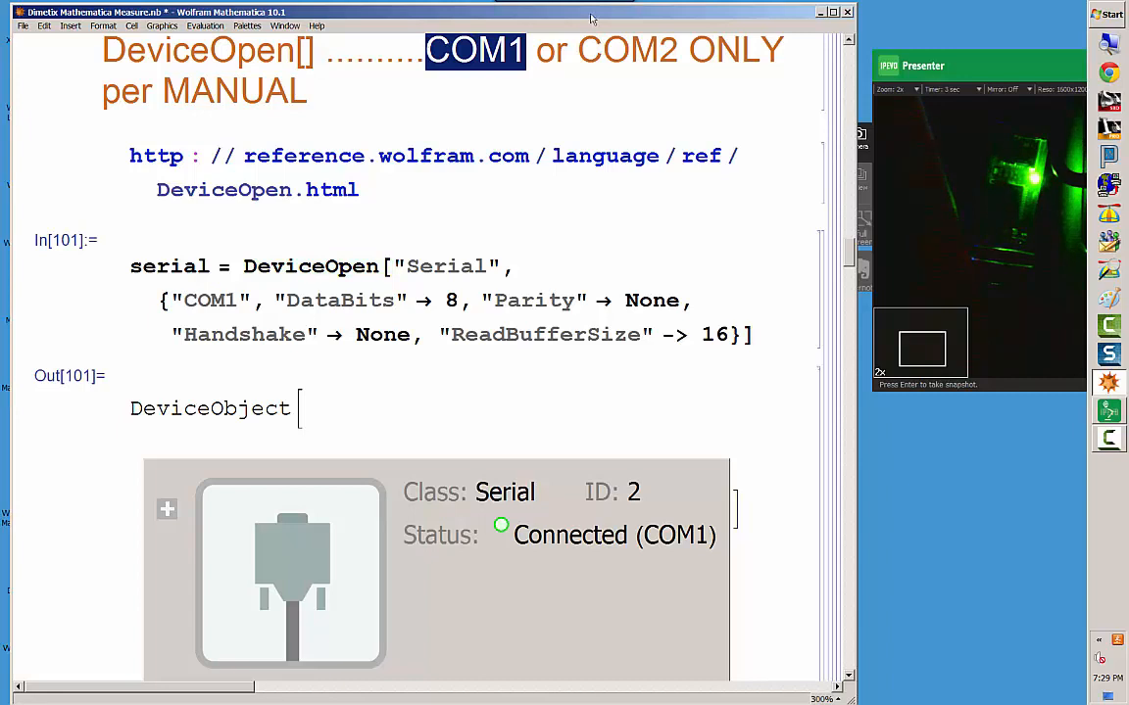
pyautogui.doubleClick(651, 47)
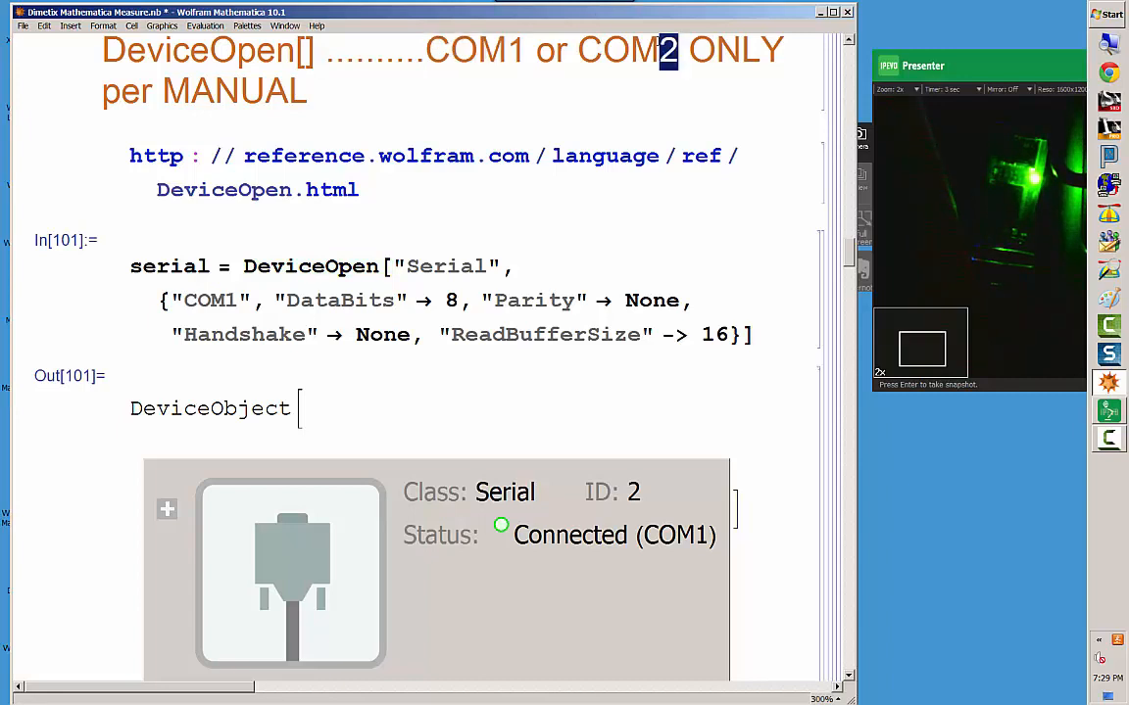
pyautogui.doubleClick(661, 50)
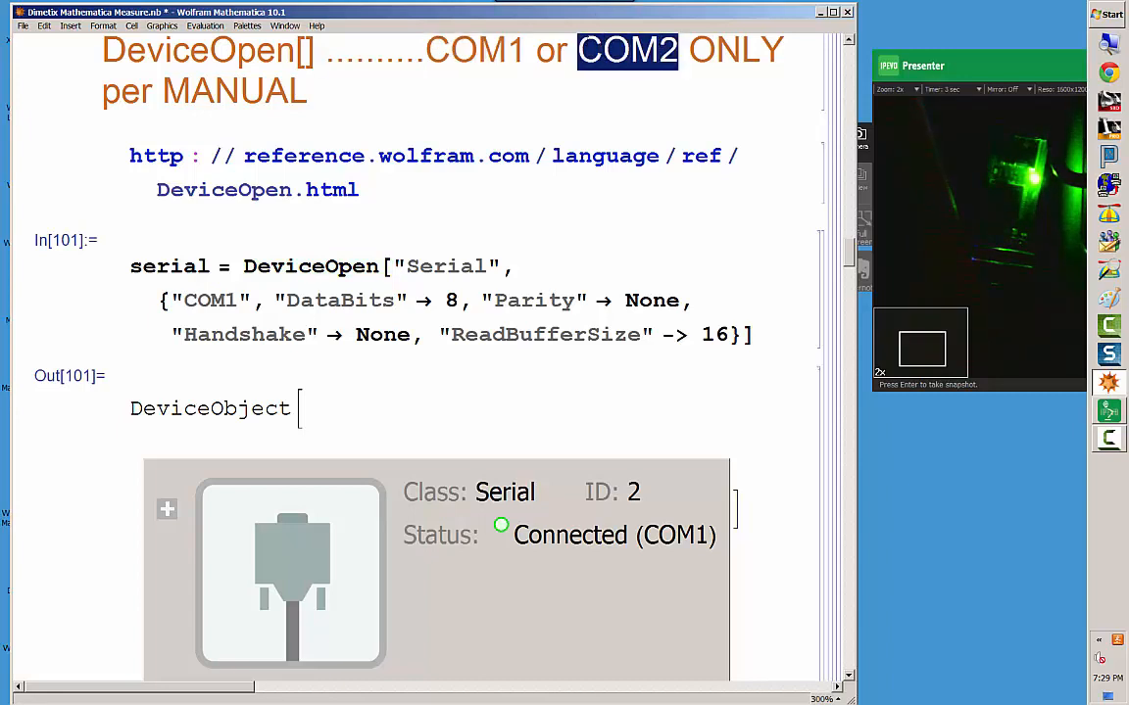
pyautogui.moveTo(485, 94)
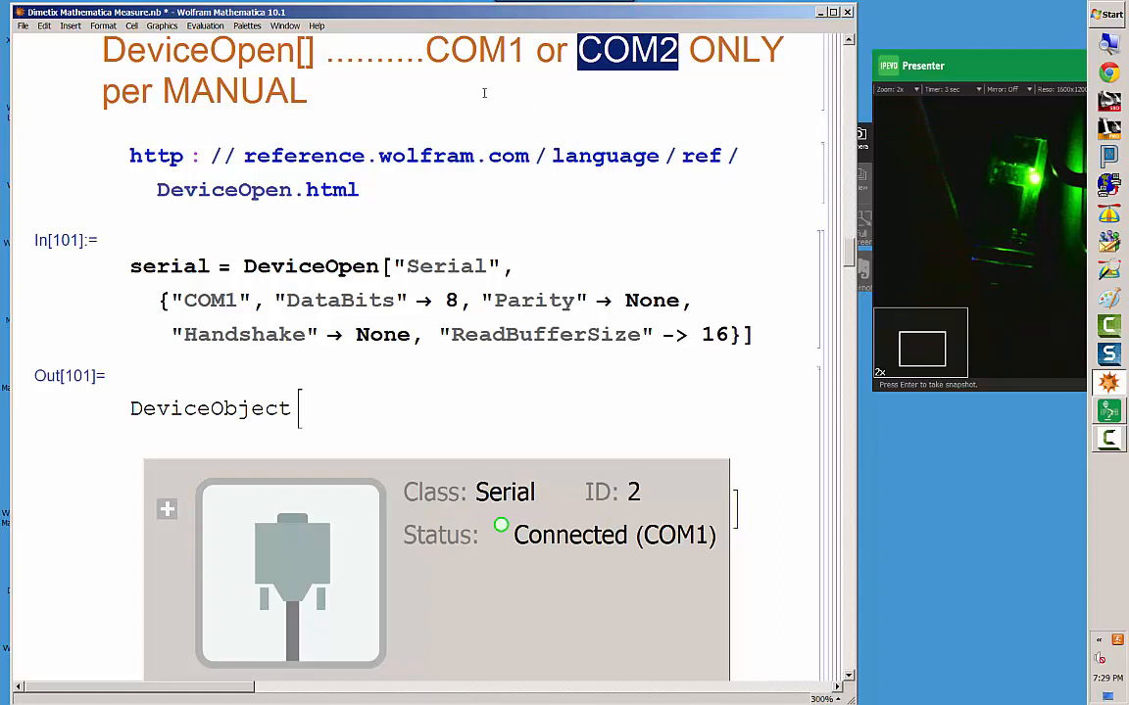
pyautogui.moveTo(425, 401)
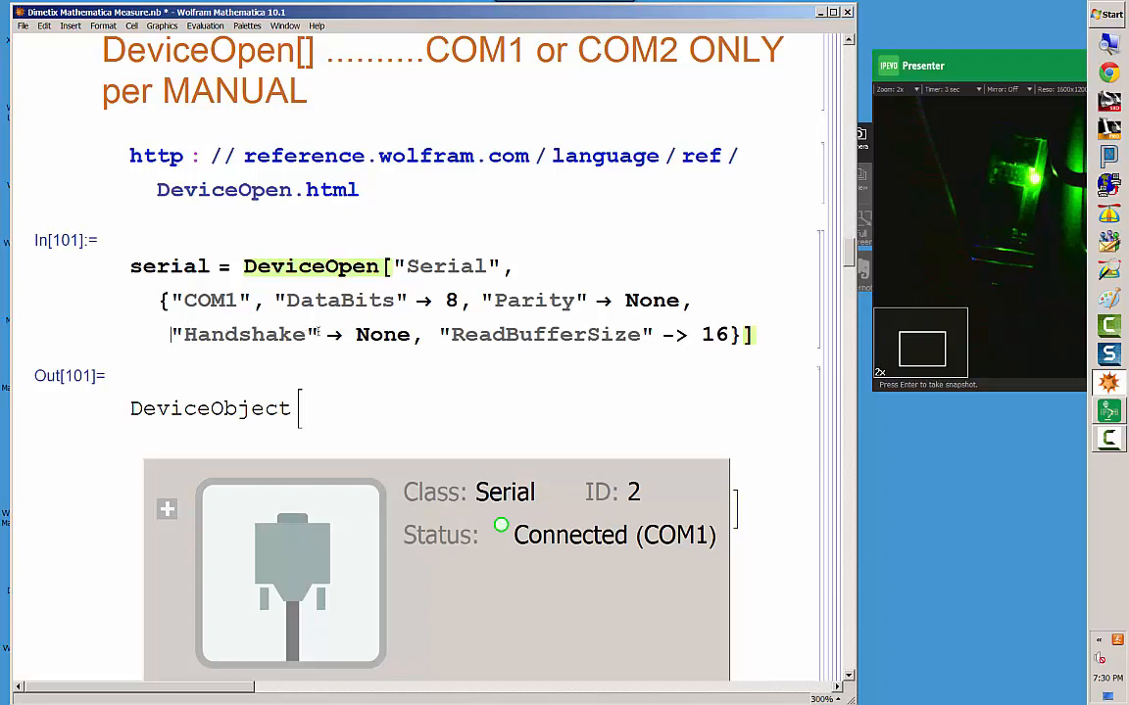
pyautogui.doubleClick(382, 334)
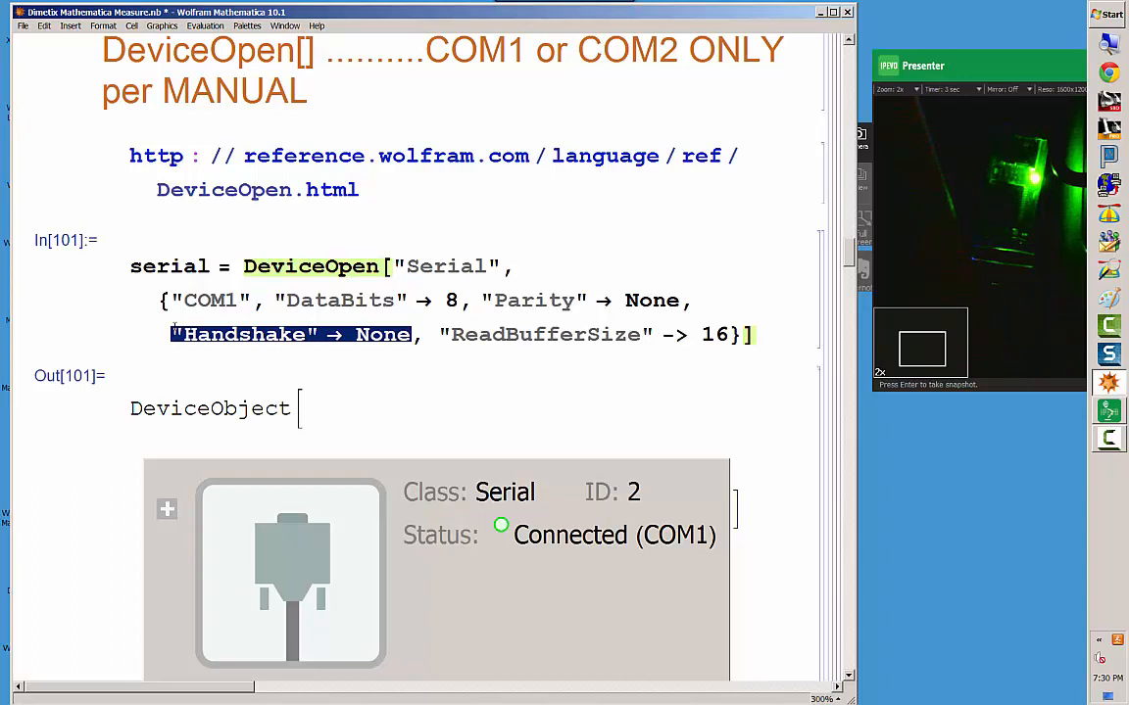
pyautogui.moveTo(333, 349)
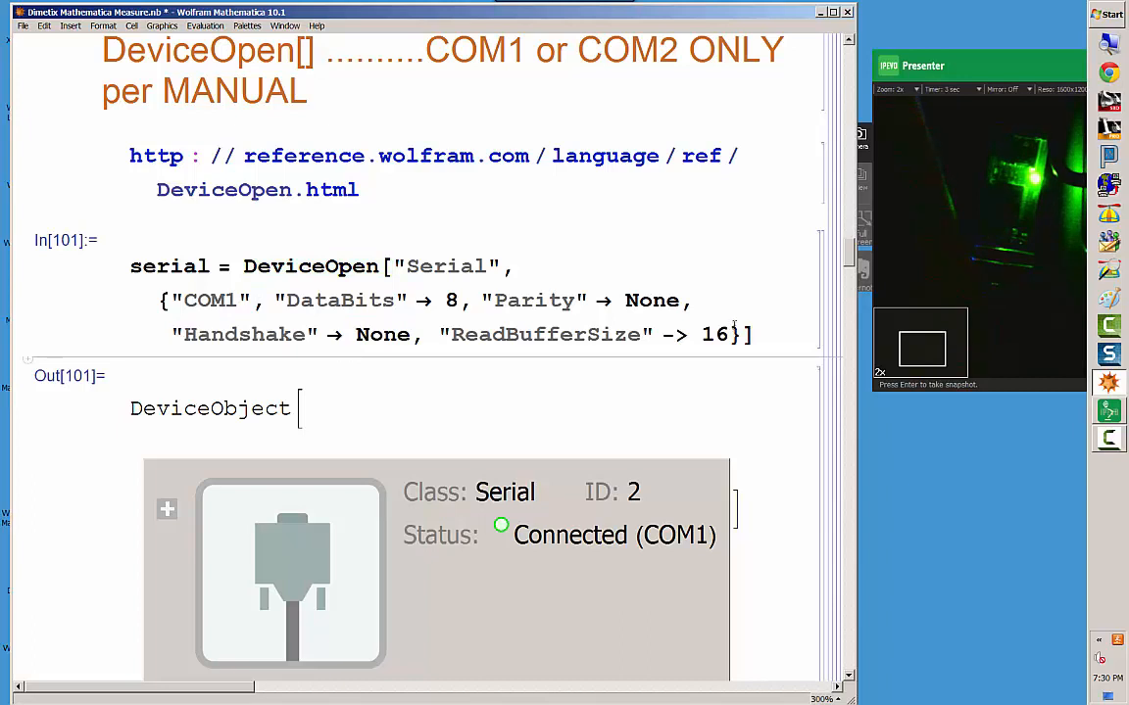
pyautogui.moveTo(588, 334); pyautogui.dragTo(730, 334)
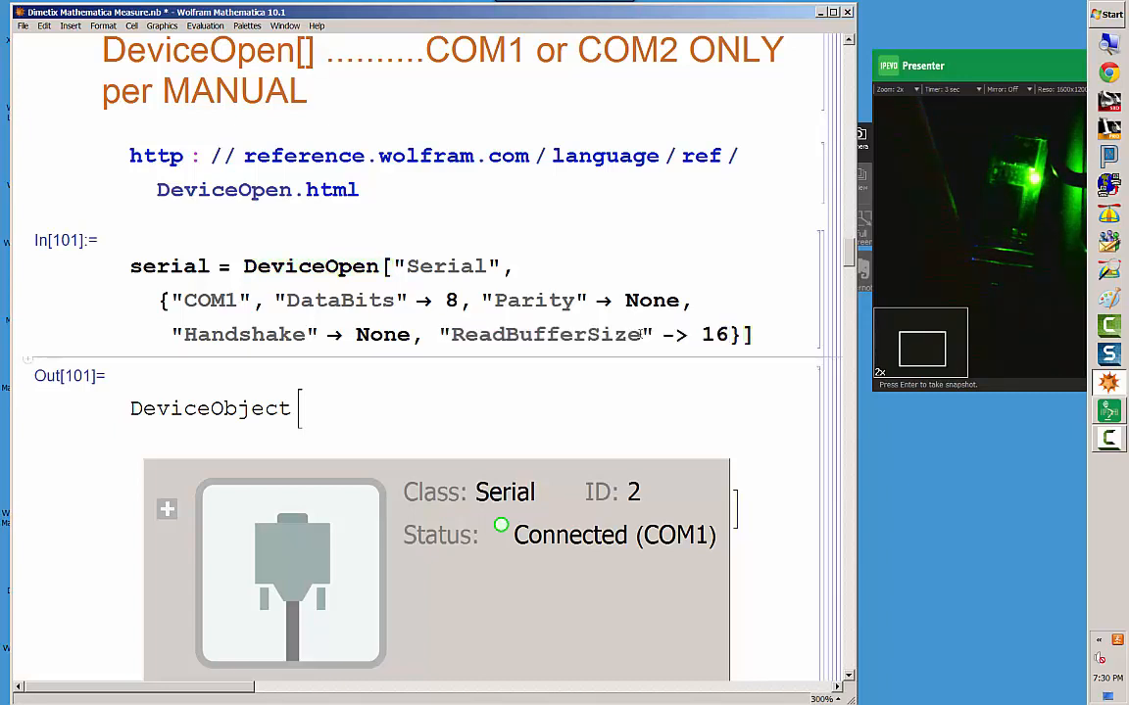
pyautogui.doubleClick(603, 335)
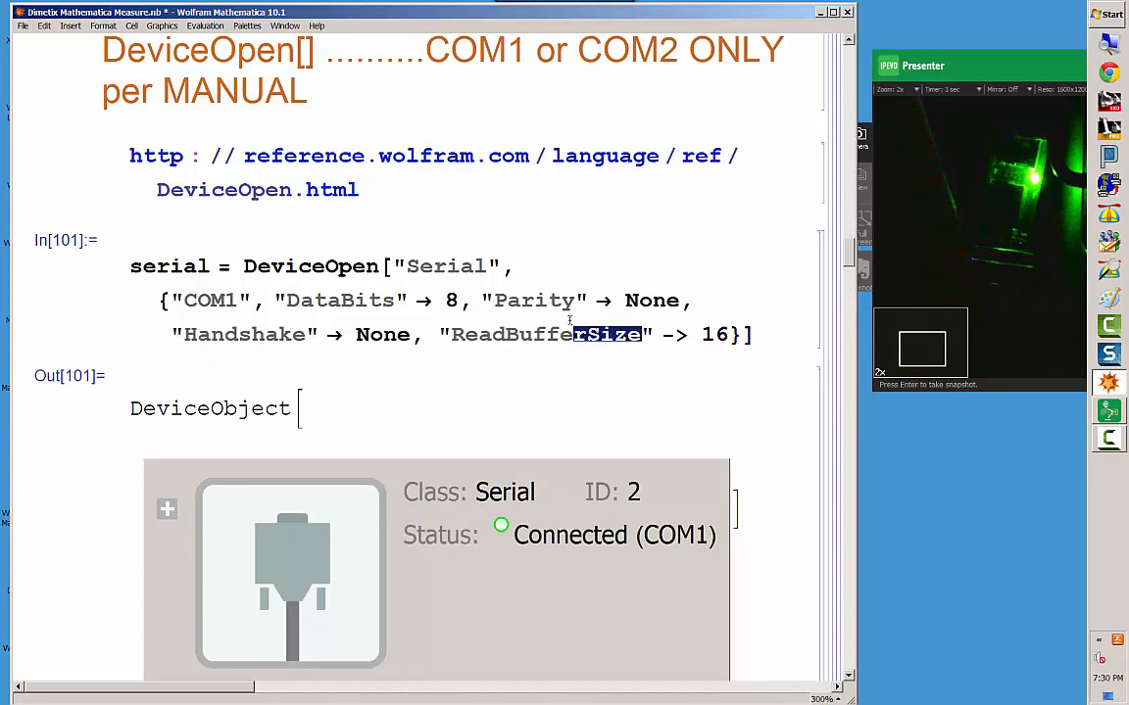
pyautogui.doubleClick(546, 334)
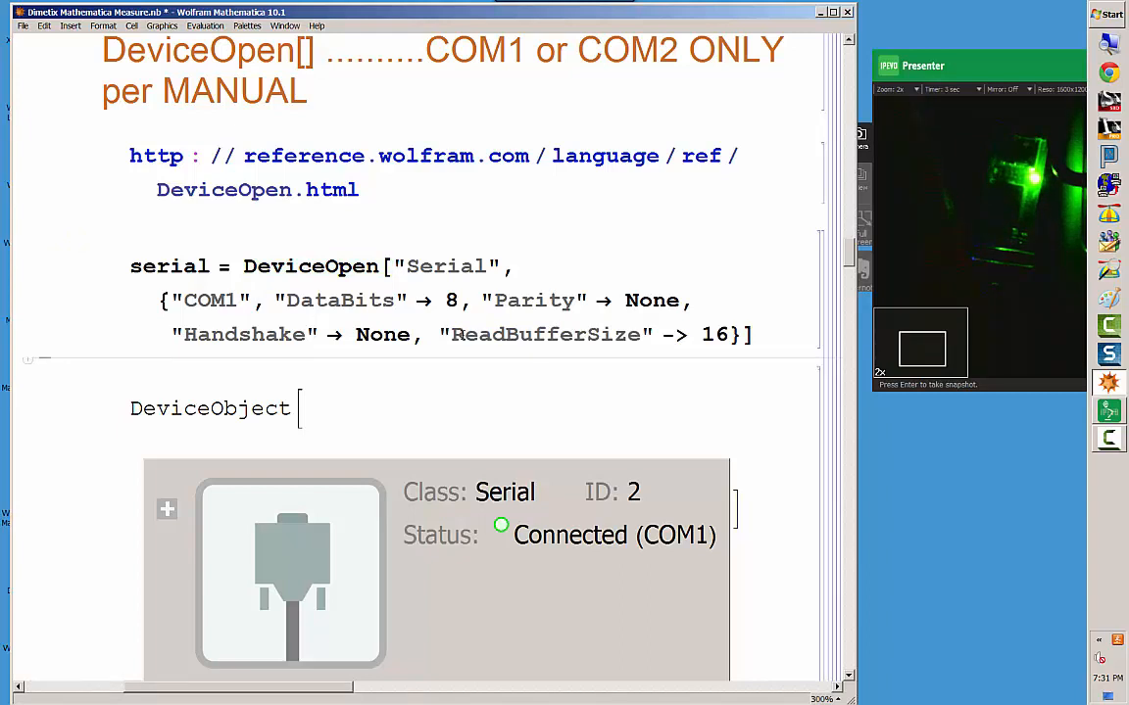
pyautogui.doubleClick(472, 335)
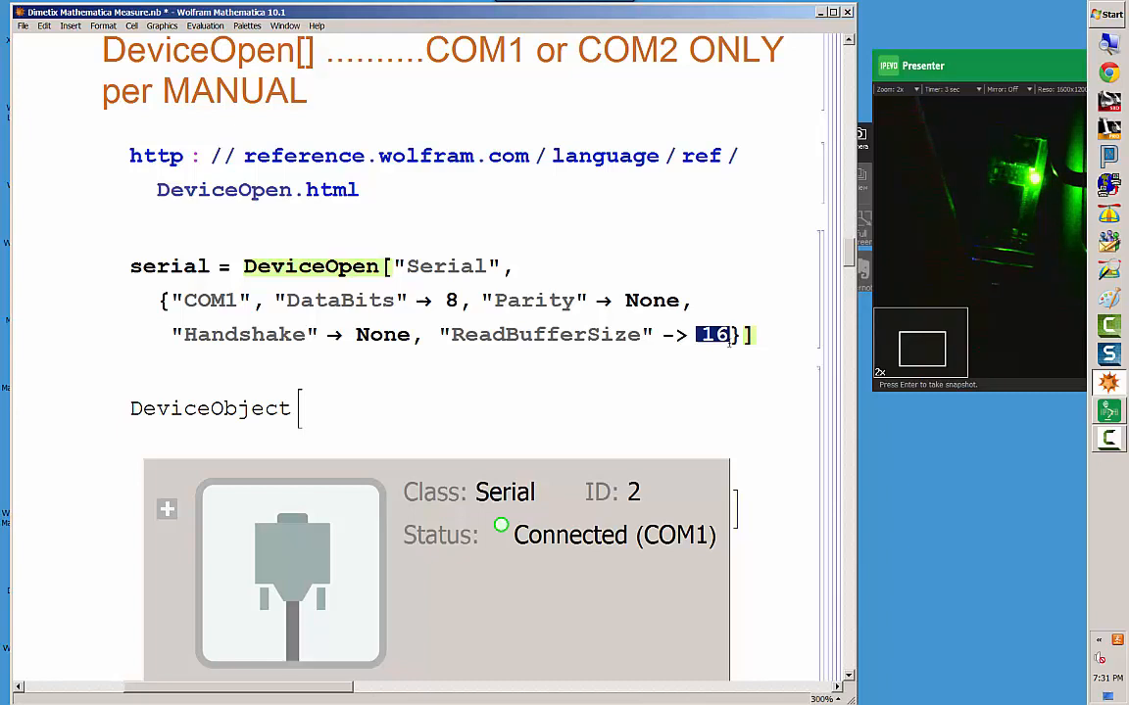
pyautogui.scroll(-3)
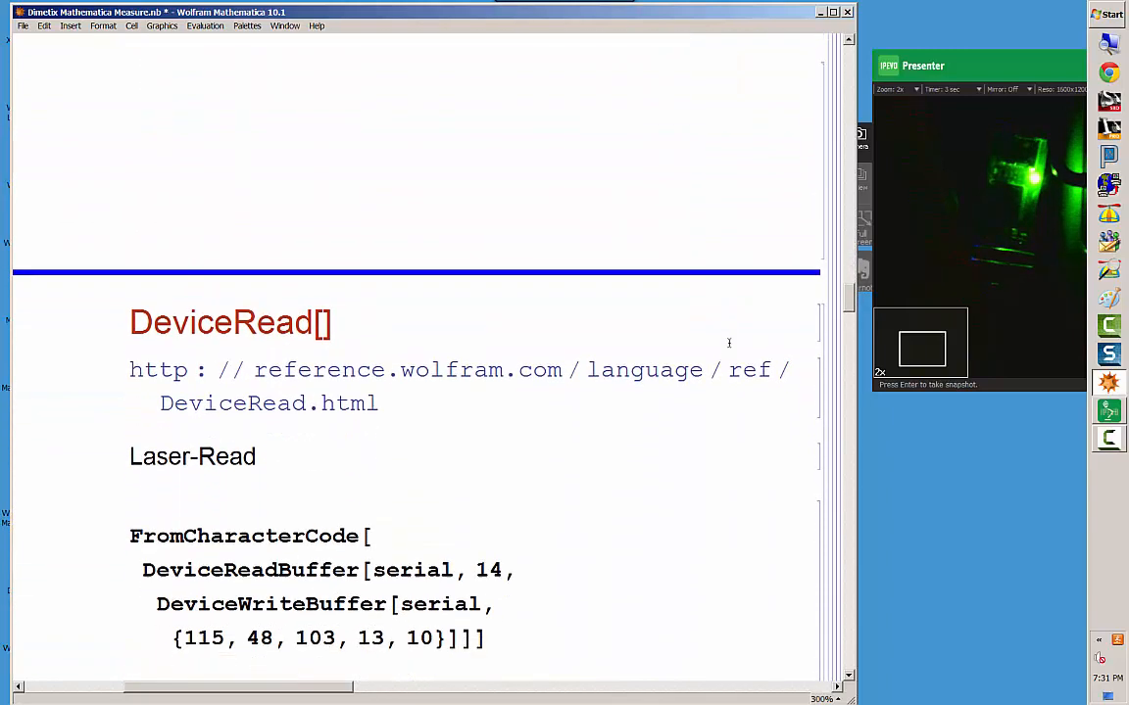
pyautogui.scroll(-3)
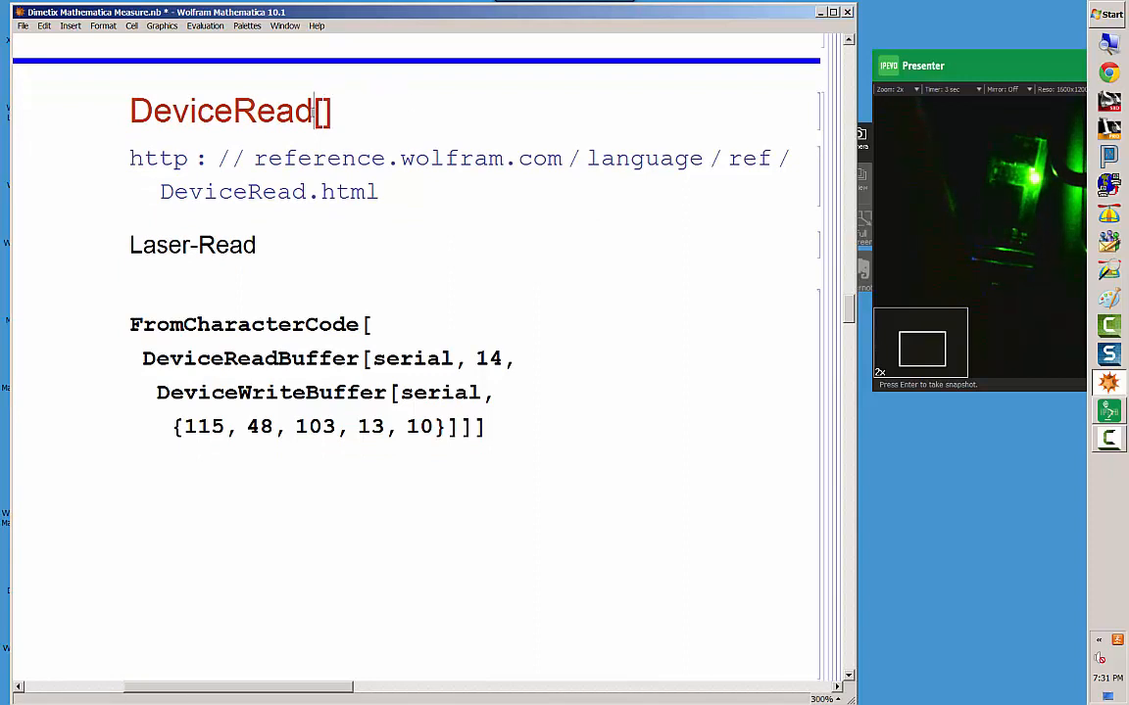
pyautogui.doubleClick(282, 111)
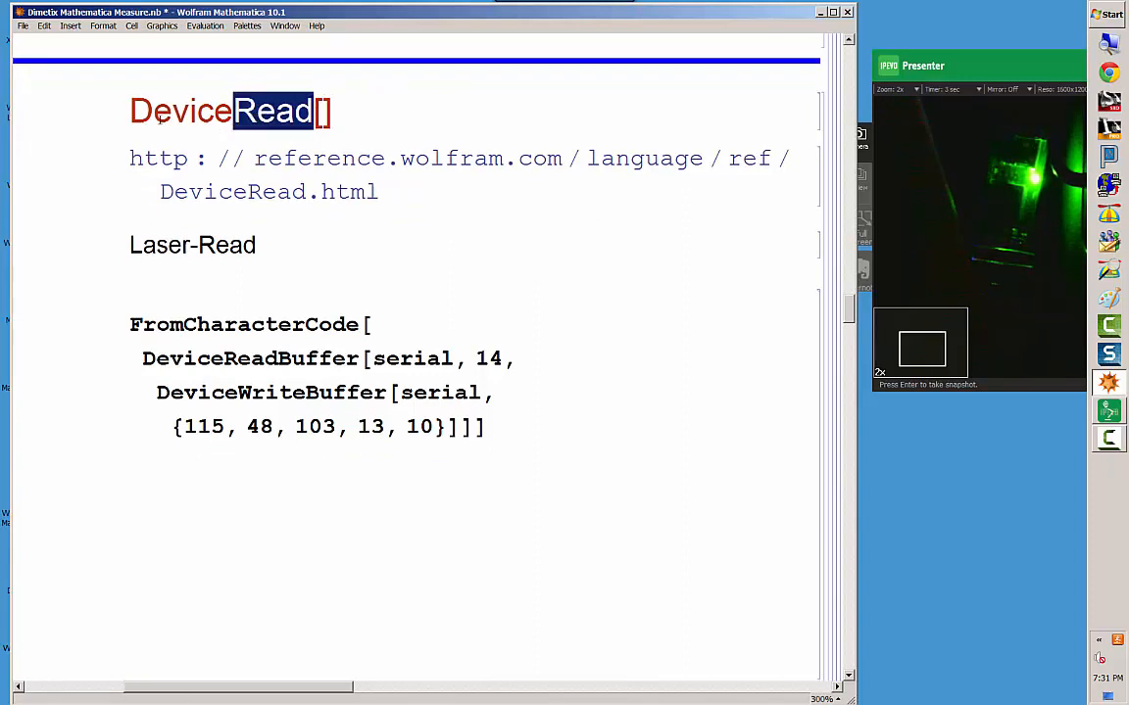
pyautogui.tripleClick(230, 112)
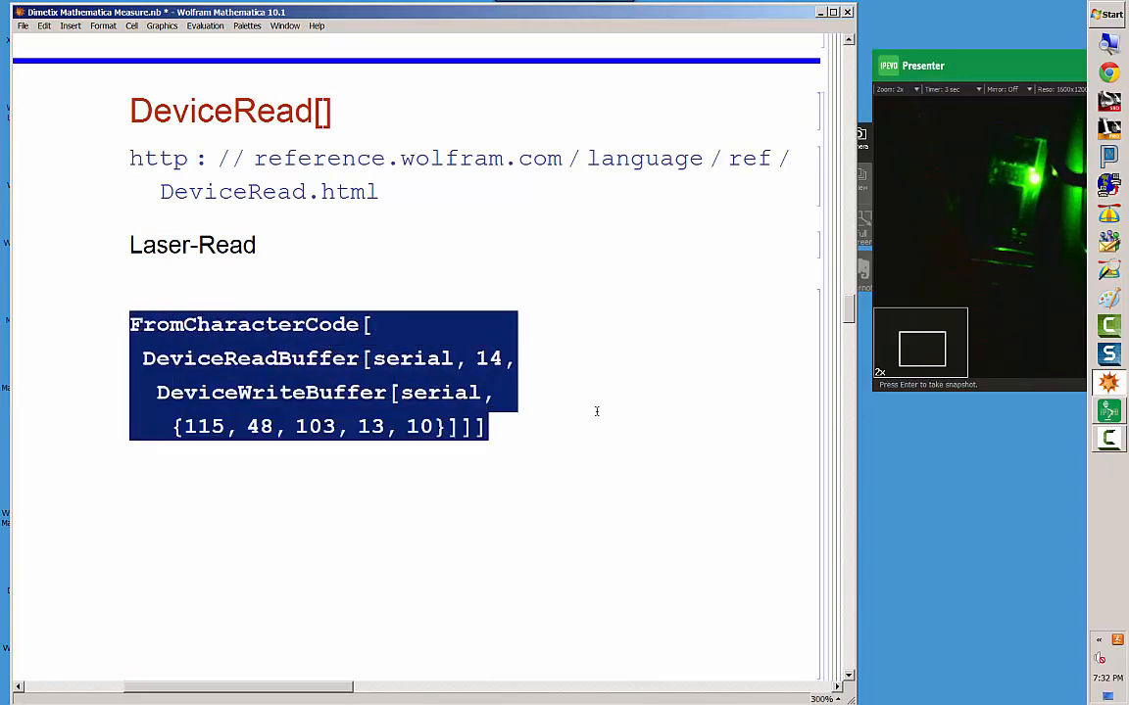
# - Run the Laser-Read cell and select the returned reading g0g+00000514
pyautogui.click(497, 427)
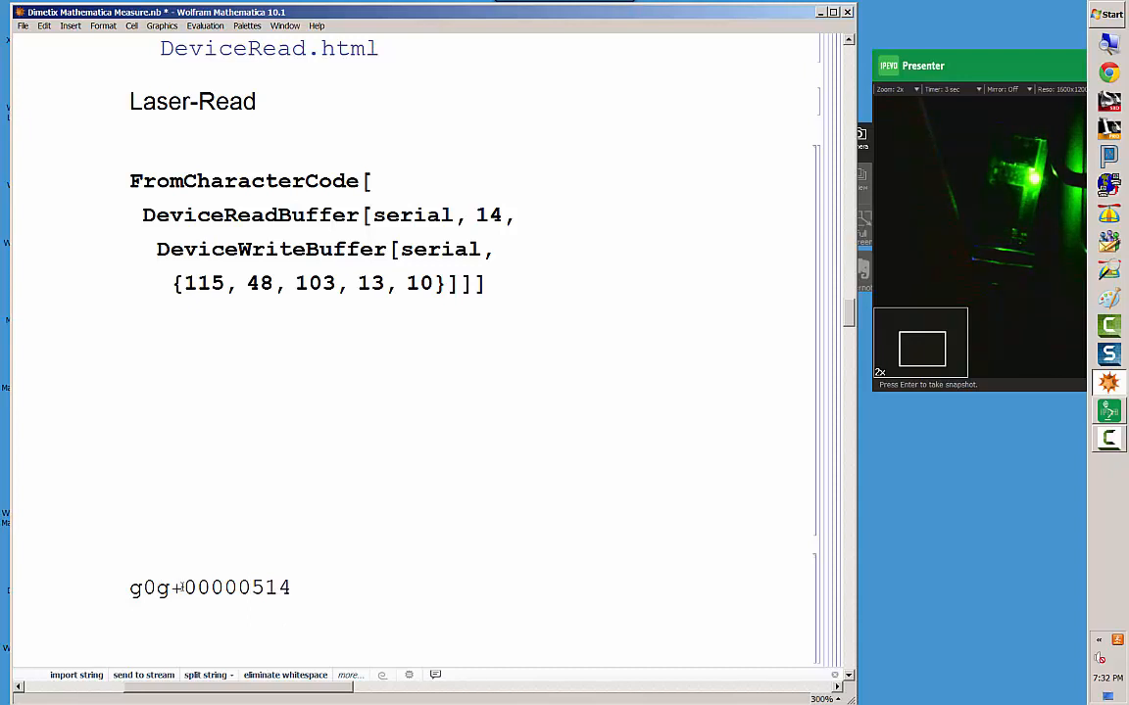
pyautogui.doubleClick(152, 588)
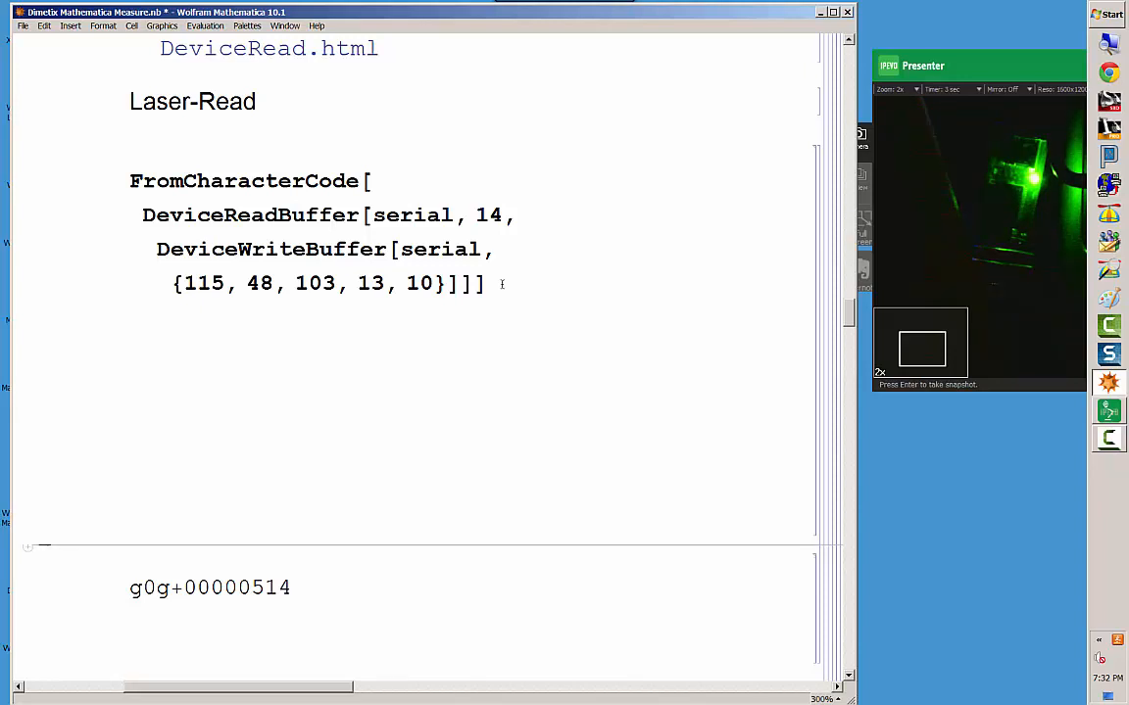
pyautogui.moveTo(966, 198)
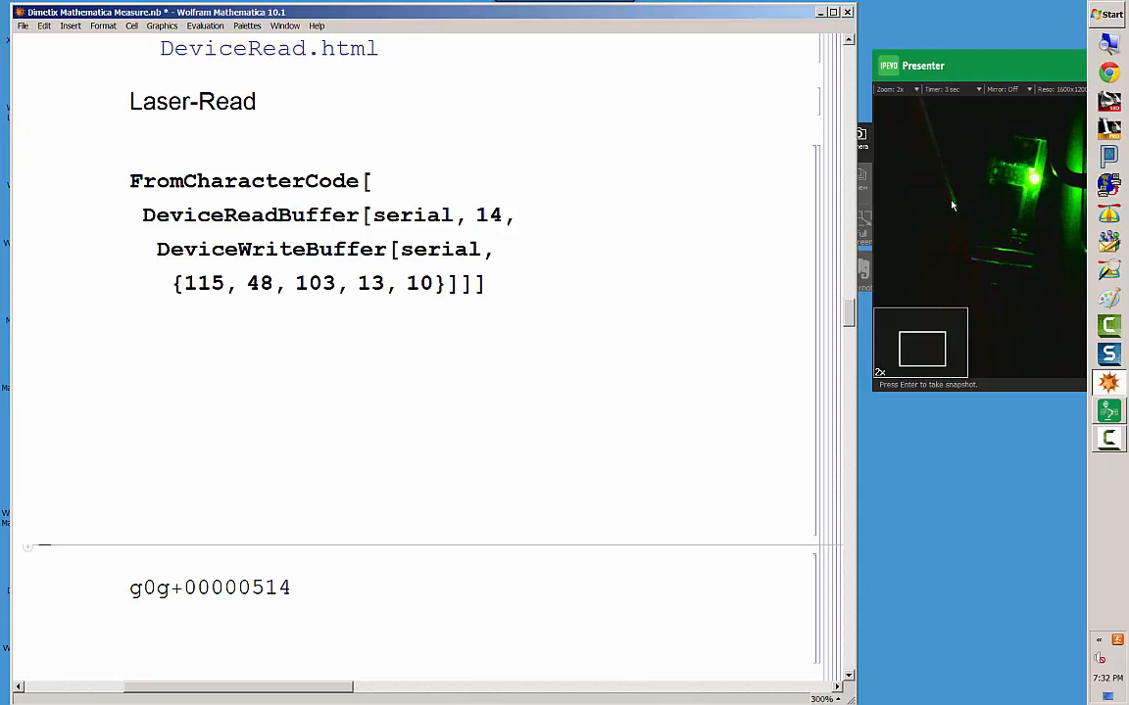
pyautogui.moveTo(929, 144)
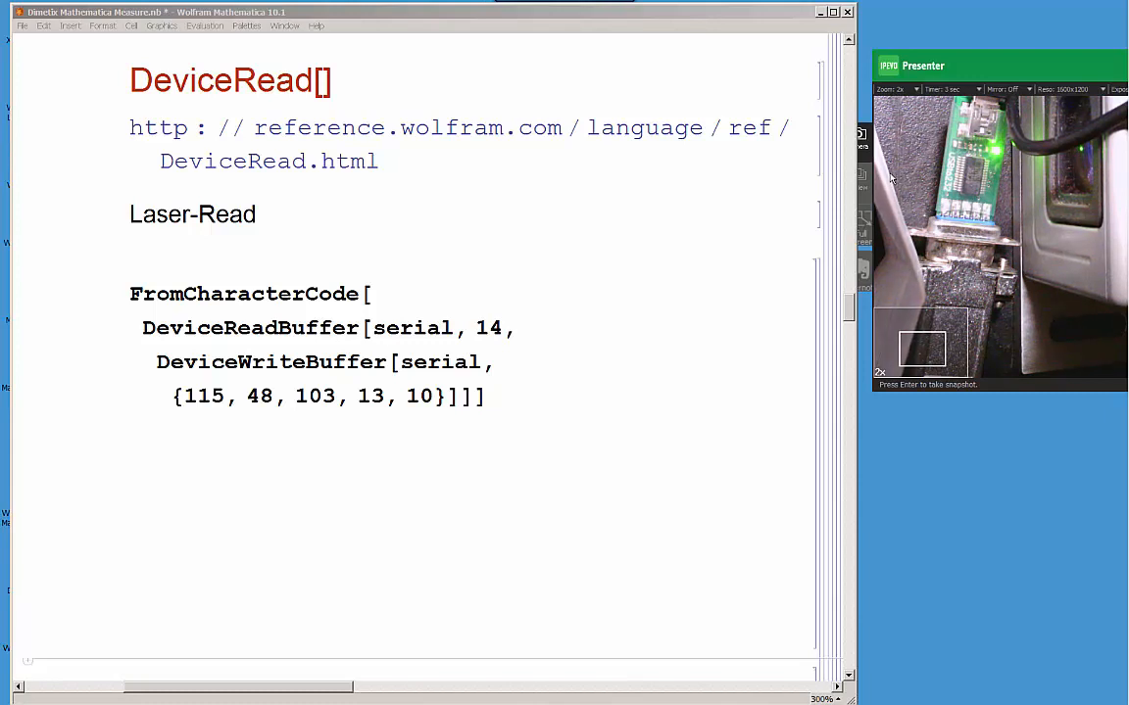
pyautogui.moveTo(969, 185)
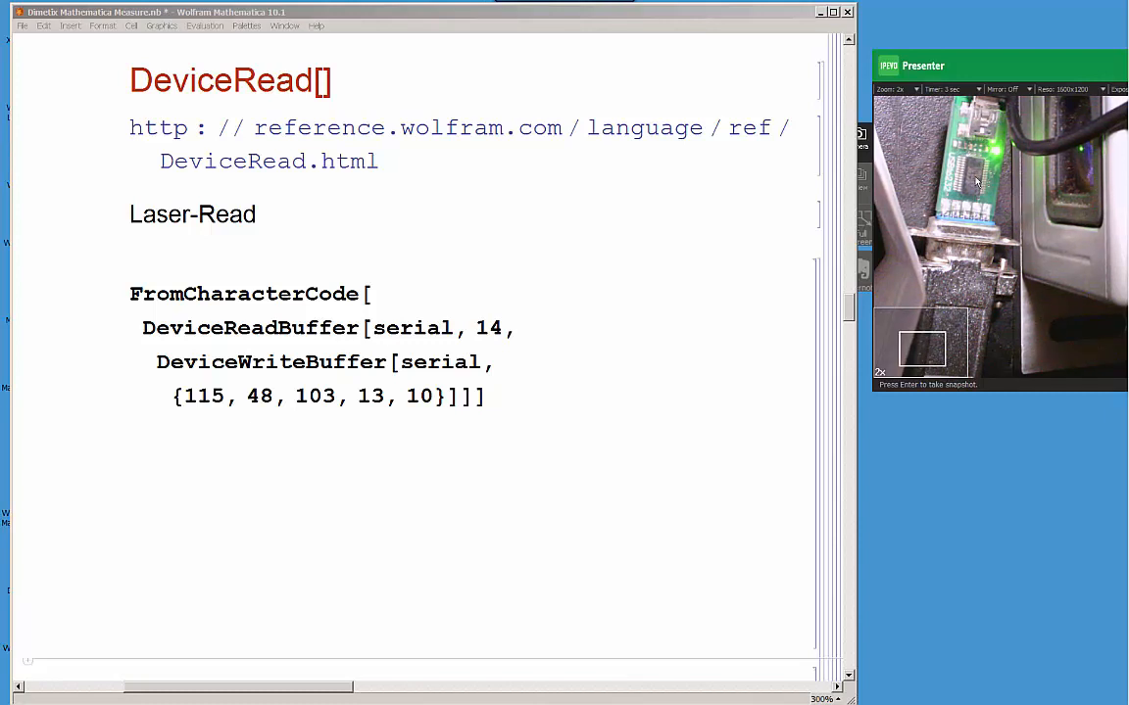
pyautogui.moveTo(958, 149)
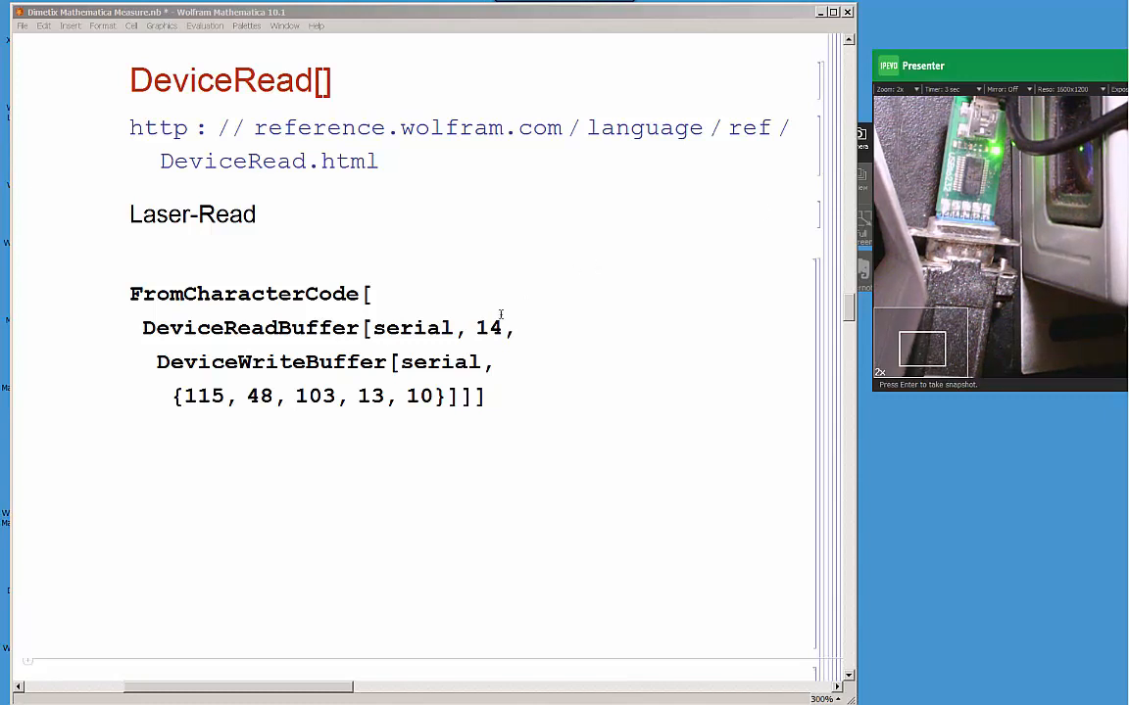
pyautogui.moveTo(498, 352)
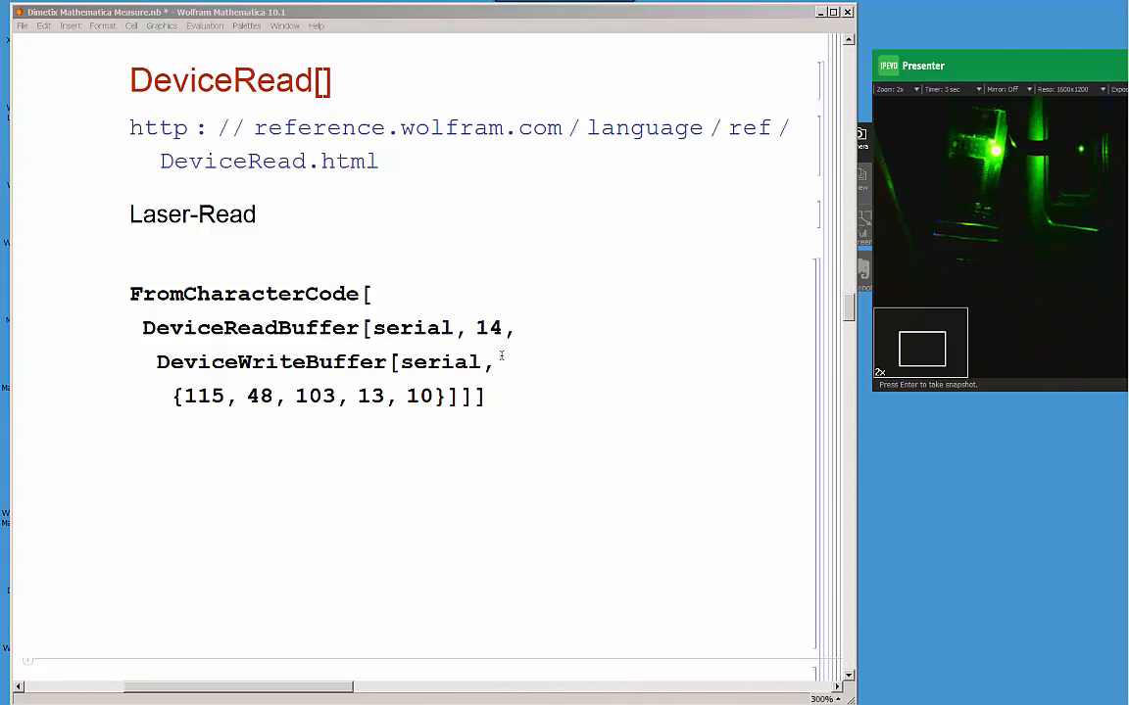
pyautogui.moveTo(495, 404)
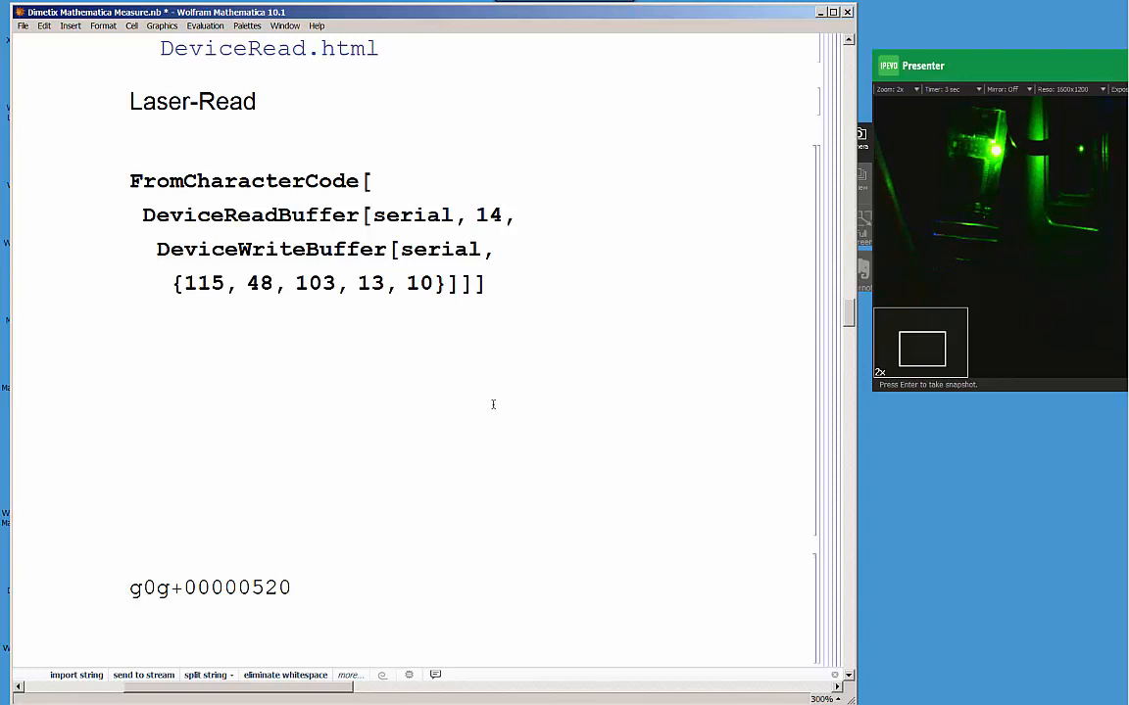
pyautogui.moveTo(482, 305)
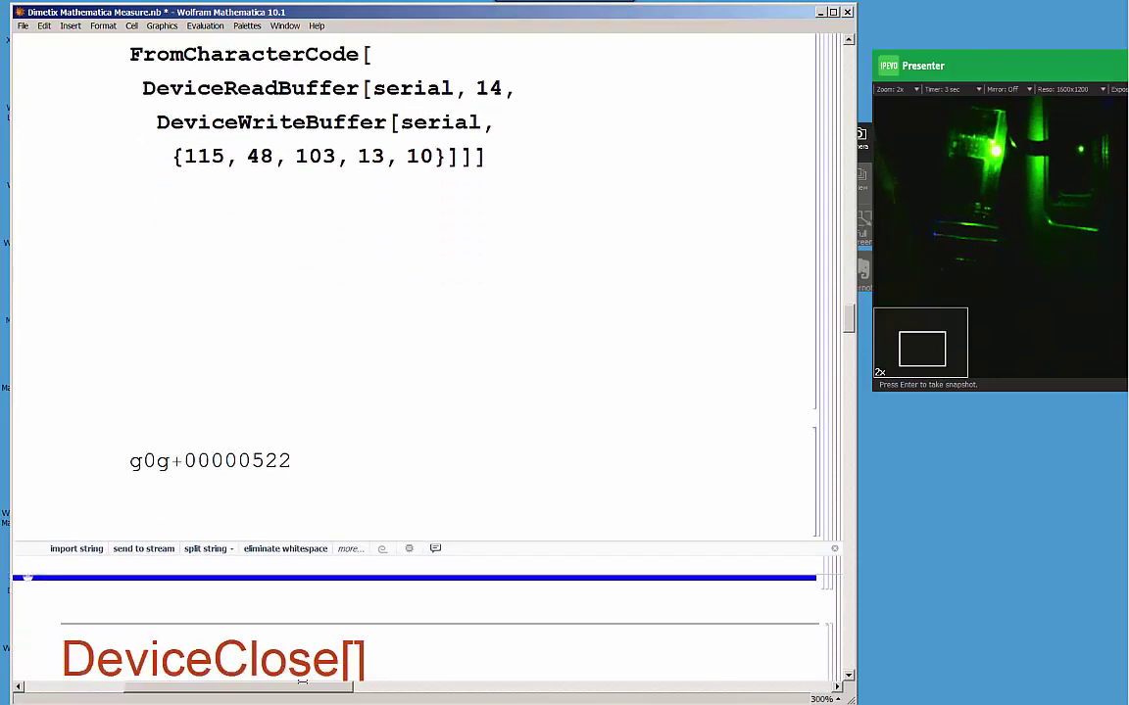
pyautogui.scroll(-3)
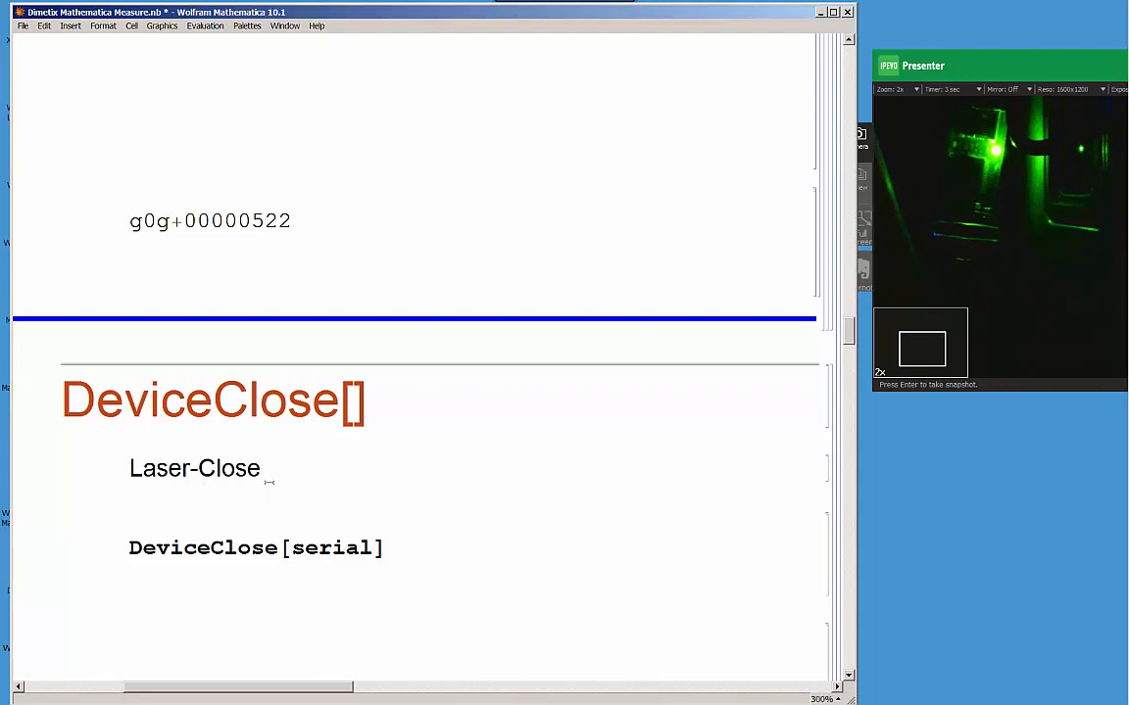
pyautogui.scroll(-3)
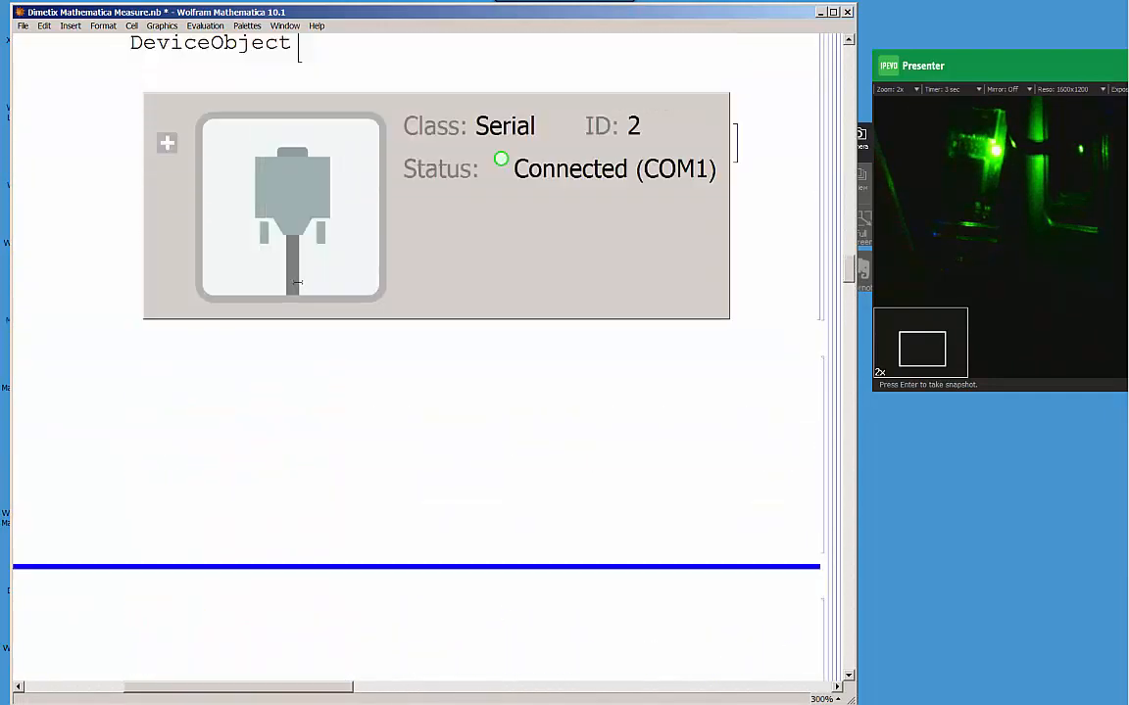
pyautogui.moveTo(564, 200)
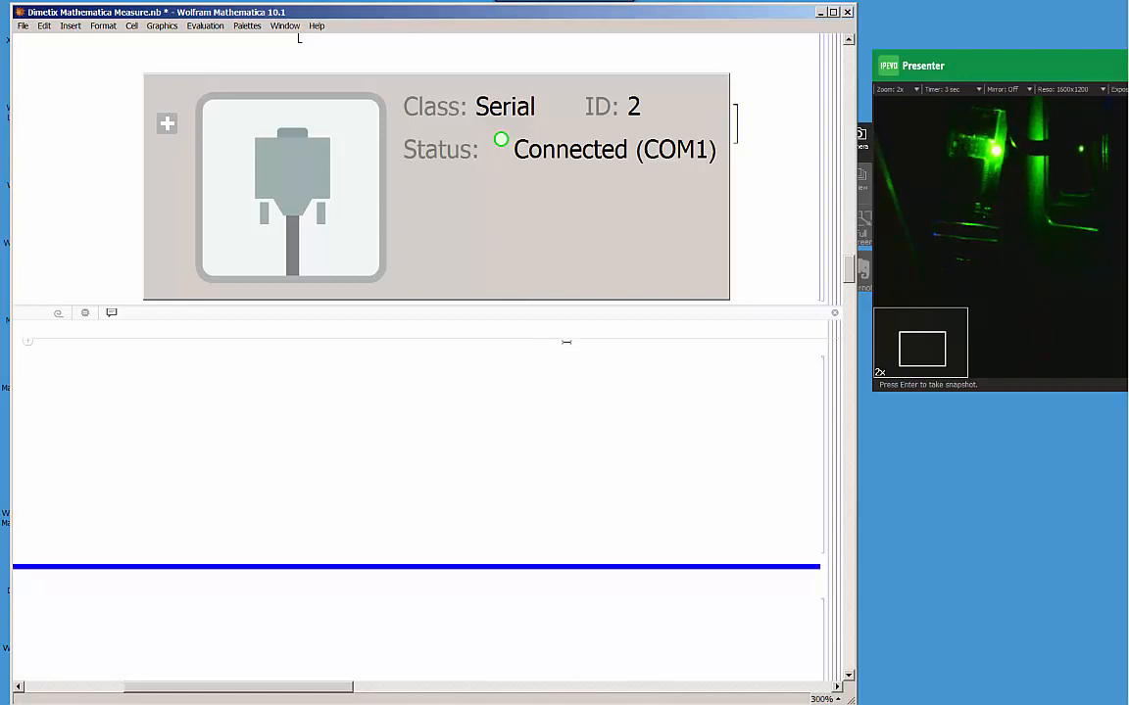
pyautogui.scroll(-3)
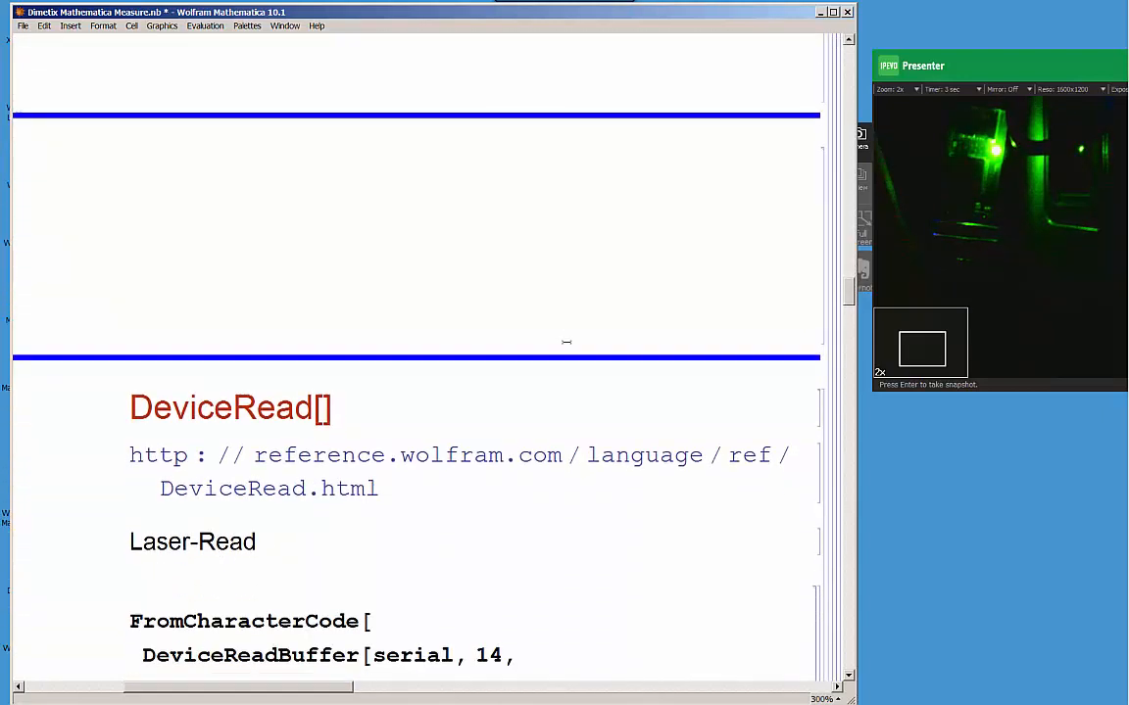
# - Evaluate DeviceClose[serial] so the COM1 device shows Not connected
pyautogui.scroll(-3)
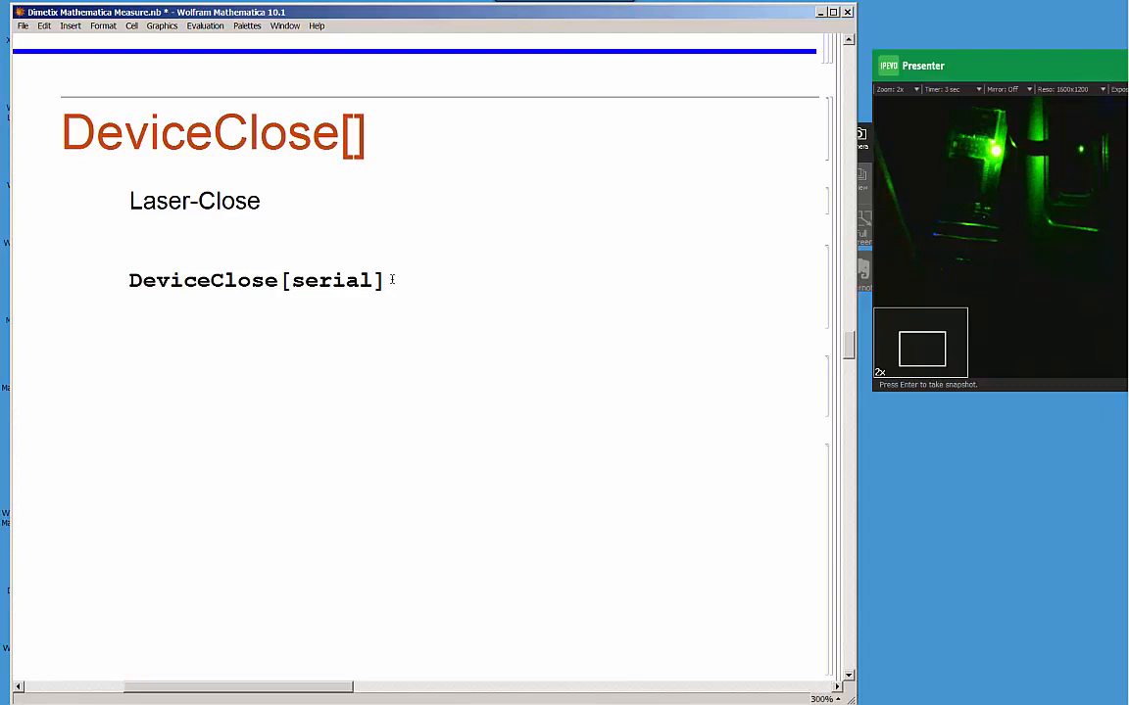
pyautogui.press('shift+enter')
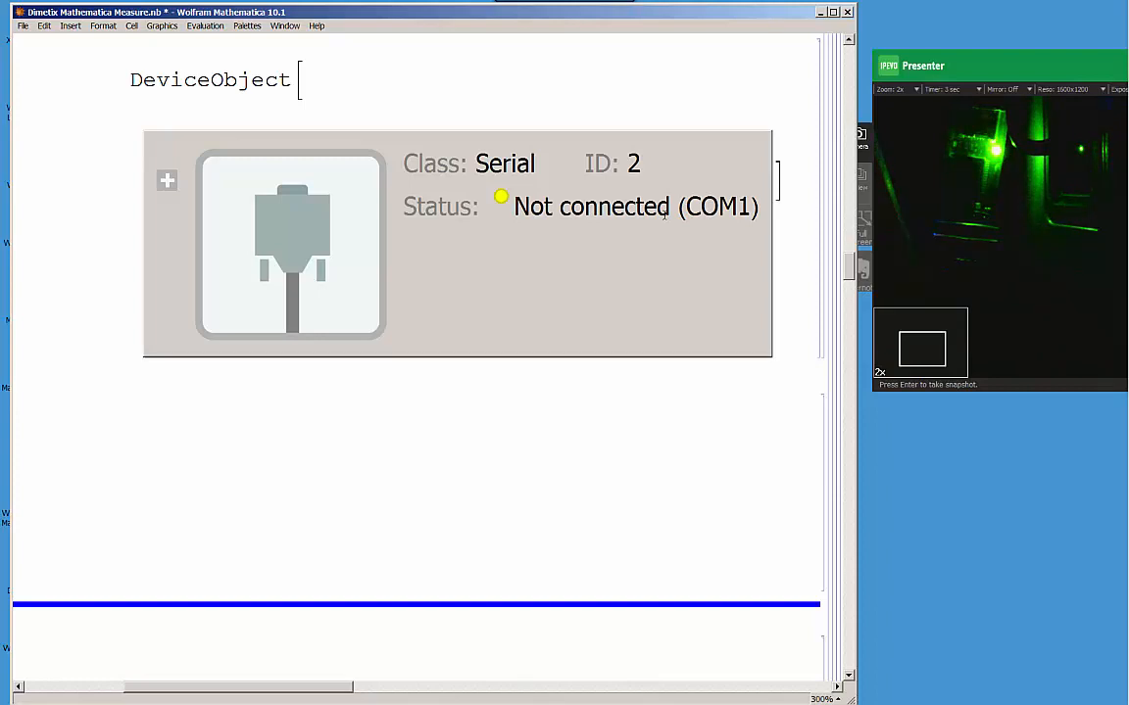
pyautogui.moveTo(812, 385)
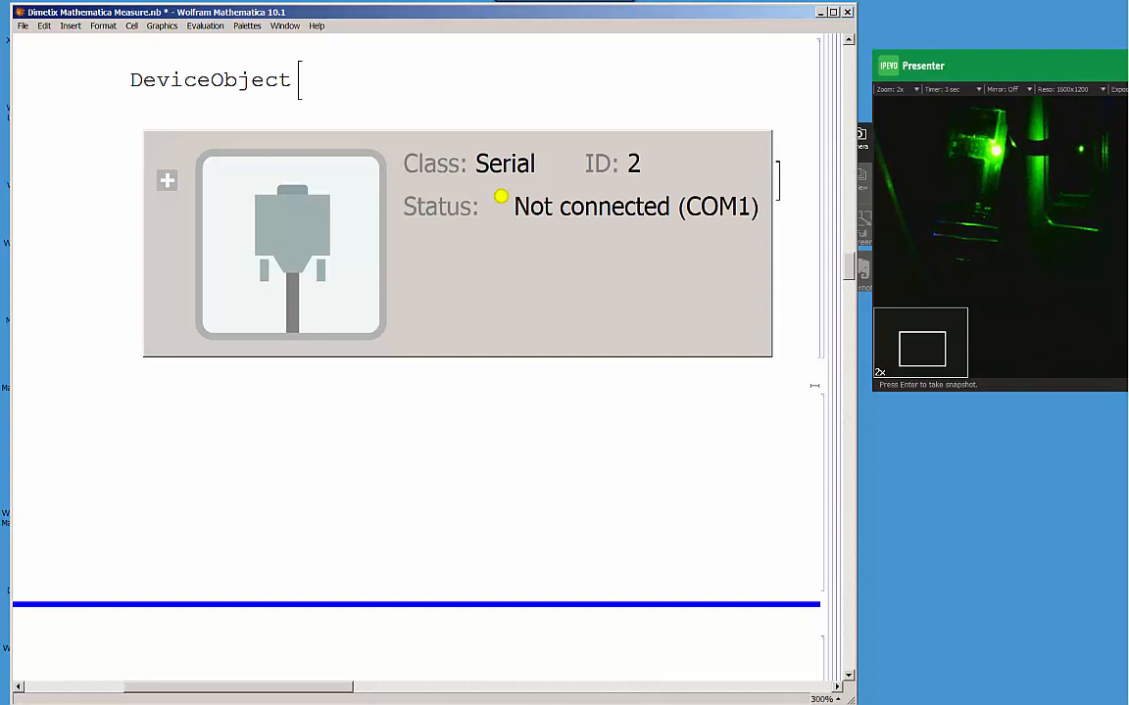